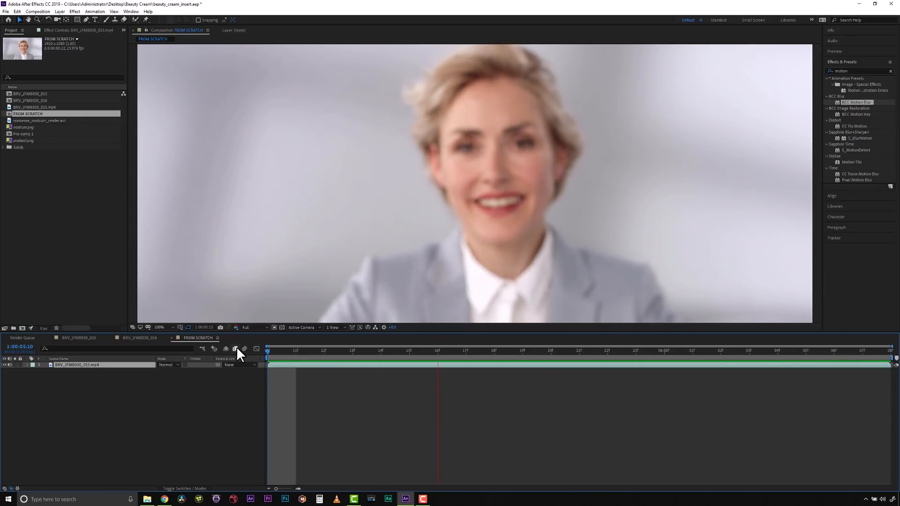
Search Effects & Presets for 'mocha' and apply Mocha Pro to the footage layer.
click(608, 350)
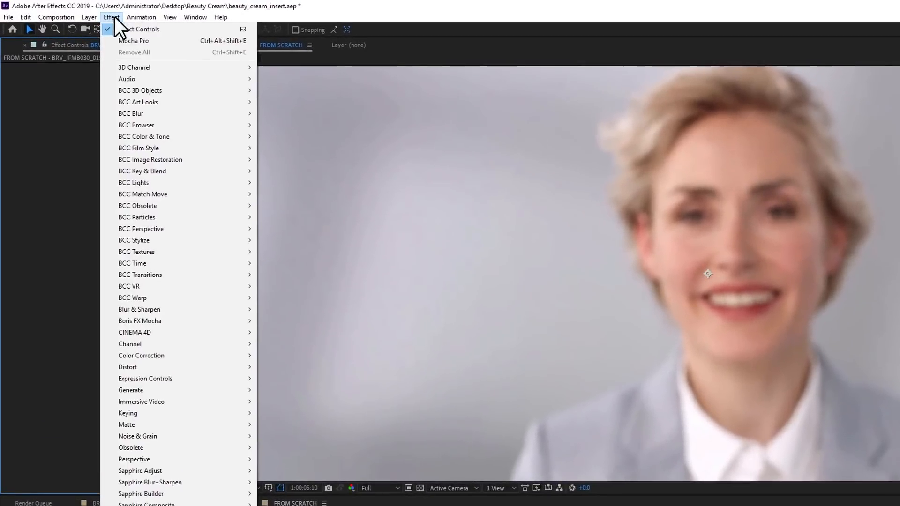
mouse_move(143, 321)
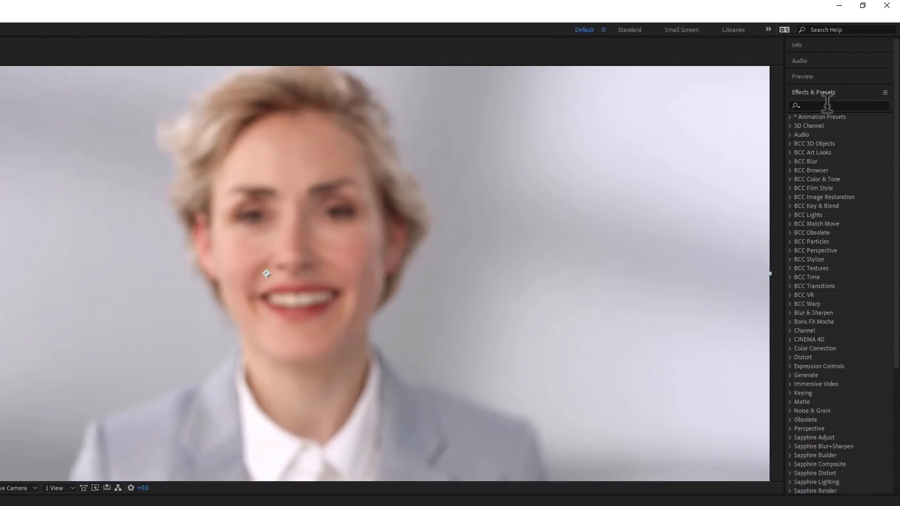
text(mo)
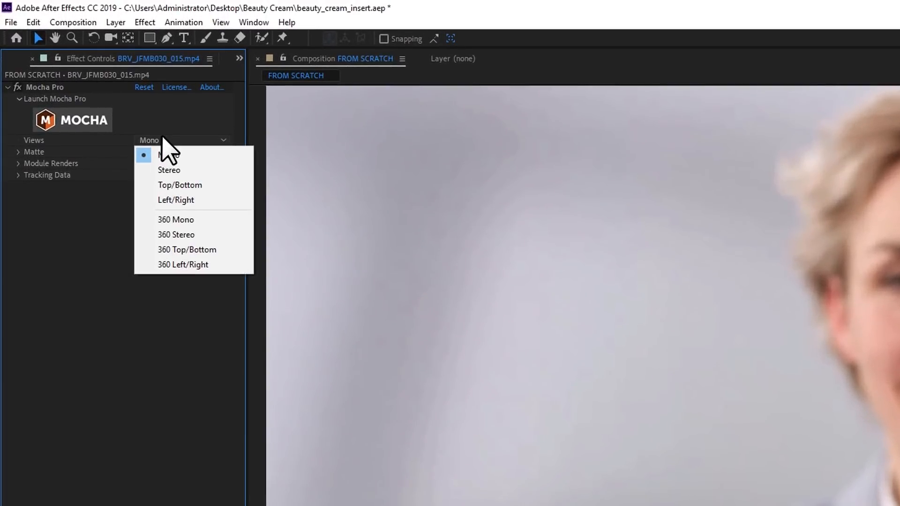
mouse_move(195, 155)
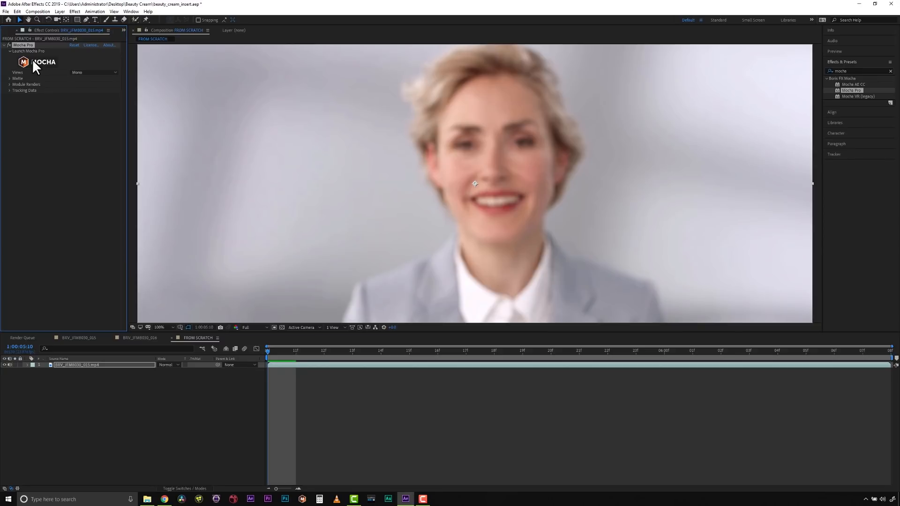
Launch Mocha Pro from Effect Controls with the two-tube clip loaded.
click(28, 51)
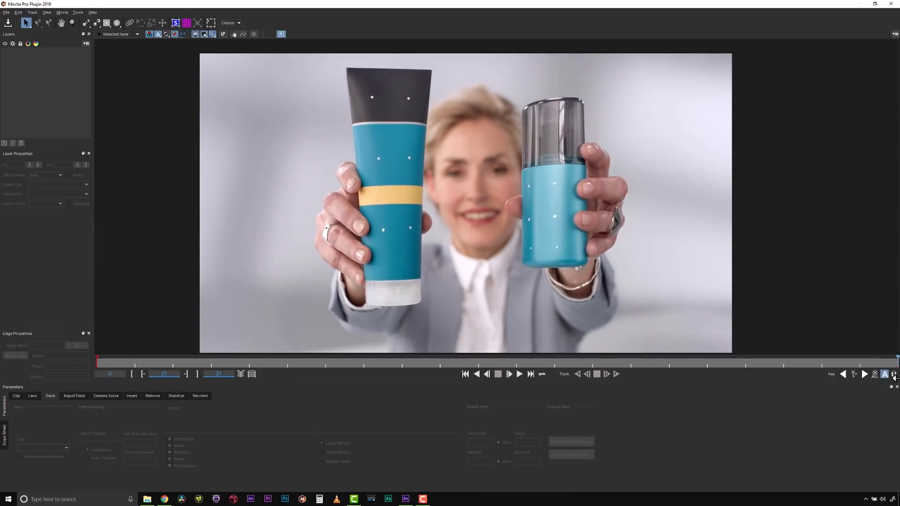
mouse_move(894, 375)
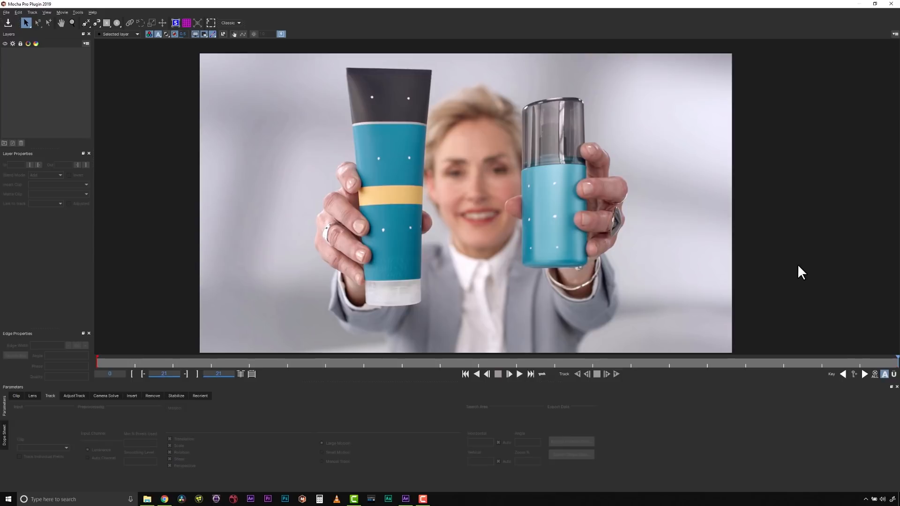
mouse_move(871, 359)
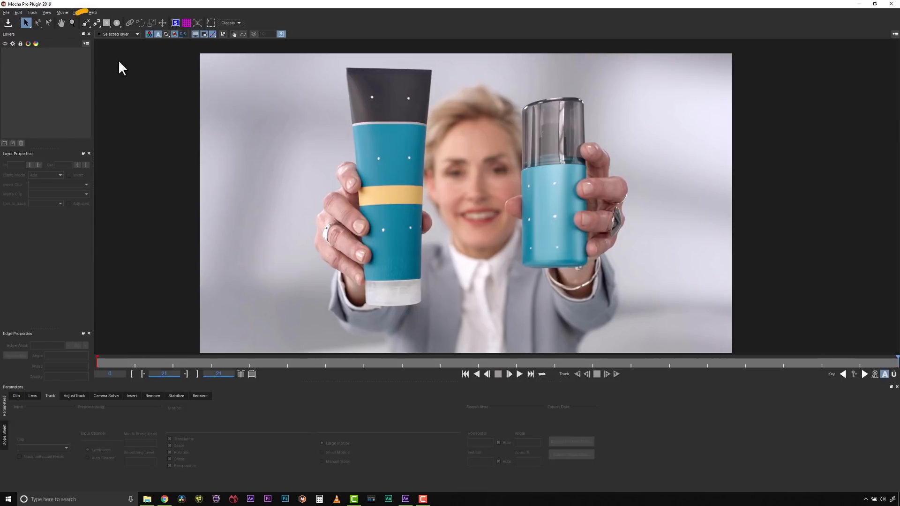
Draw an X-spline tracking shape around the left tube and show its planar surface.
click(85, 23)
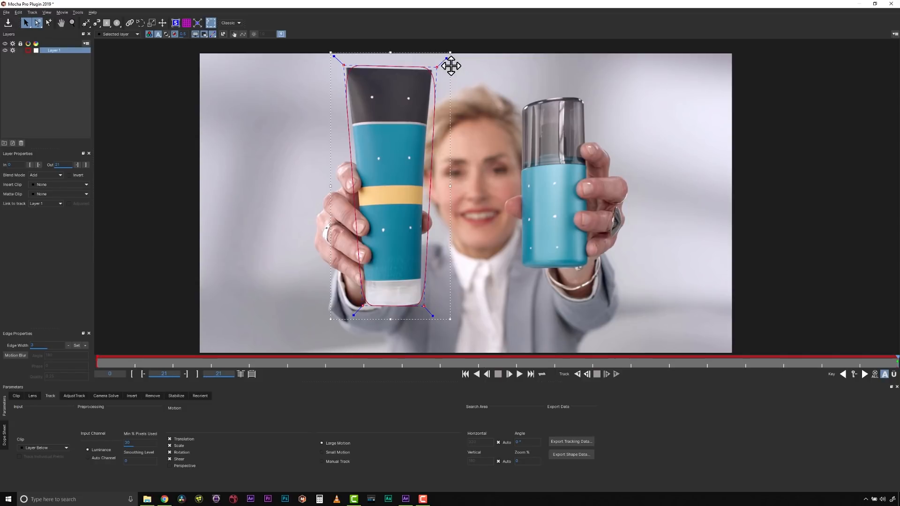
mouse_move(332, 54)
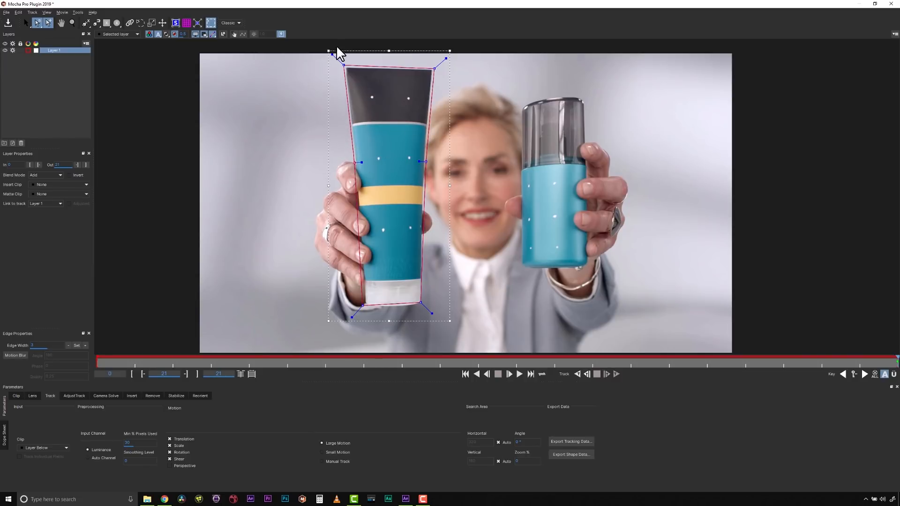
mouse_move(405, 223)
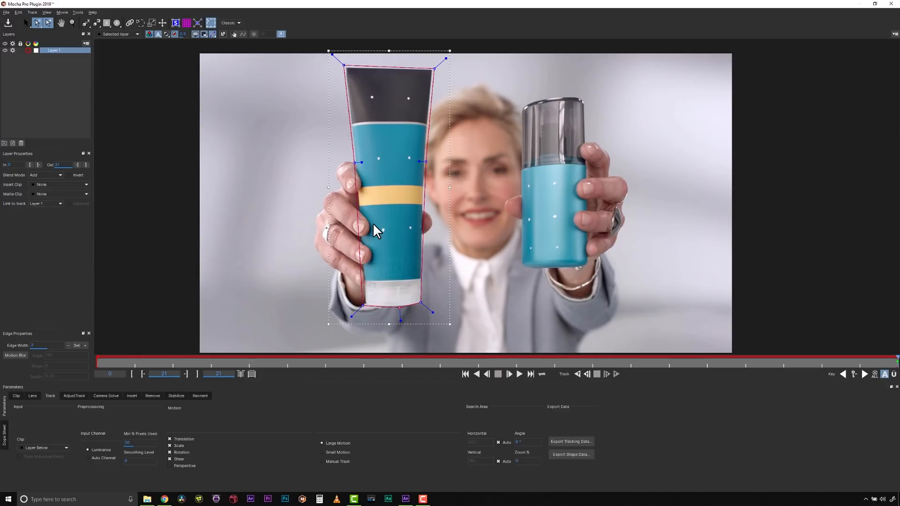
mouse_move(404, 104)
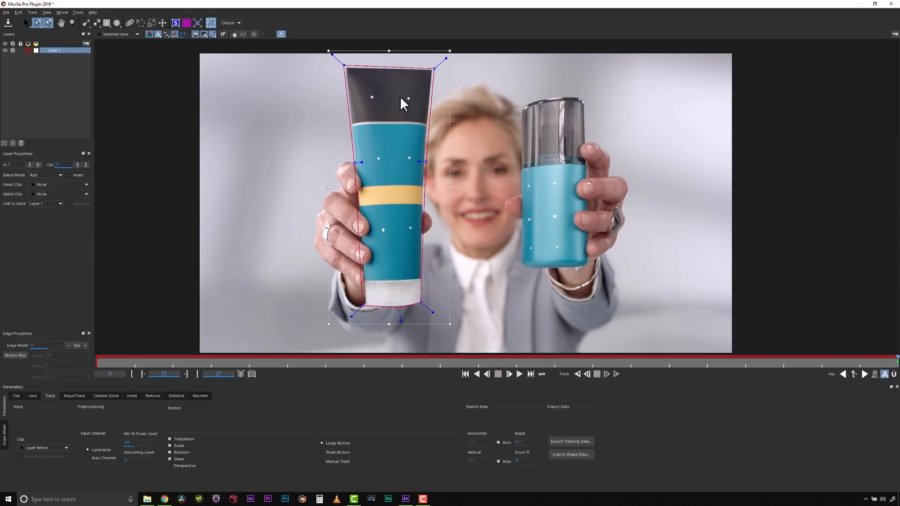
mouse_move(365, 242)
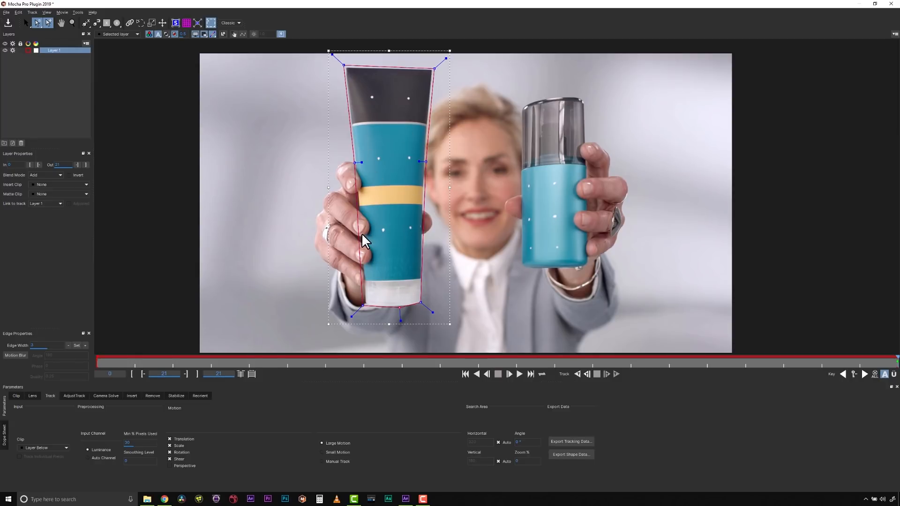
click(176, 22)
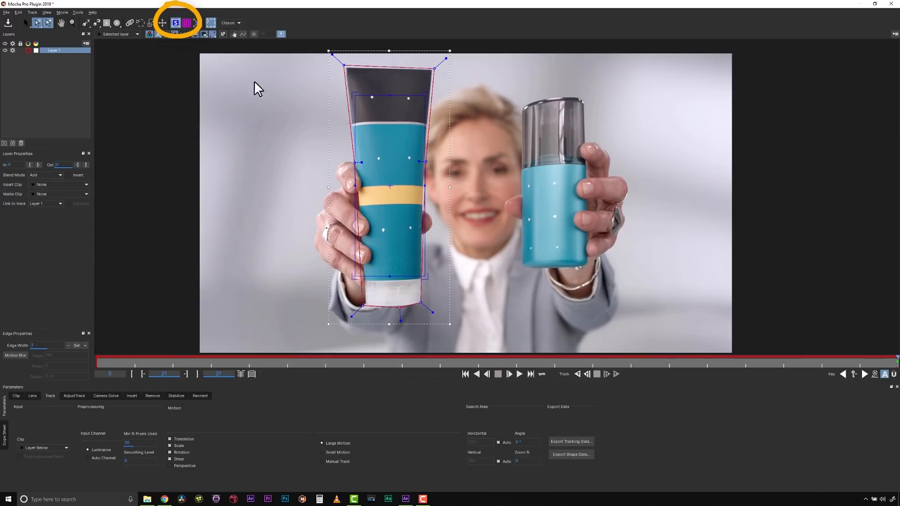
mouse_move(360, 65)
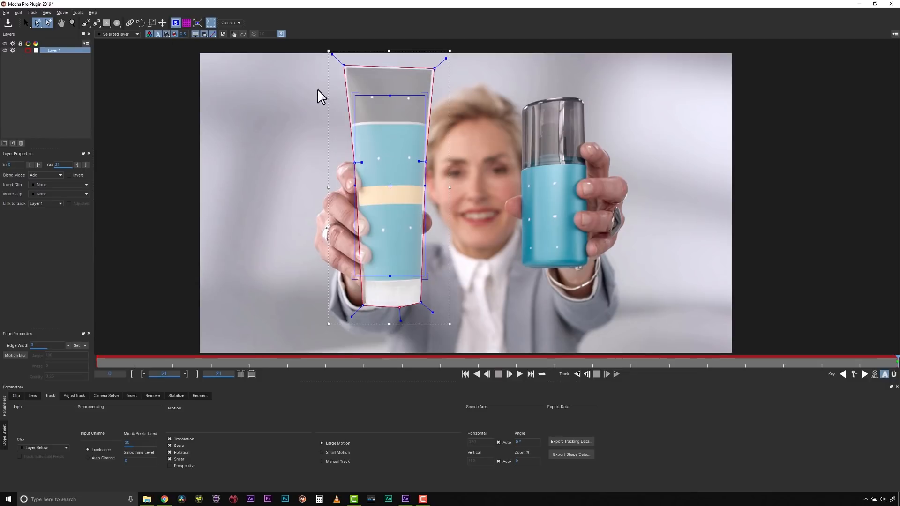
mouse_move(360, 257)
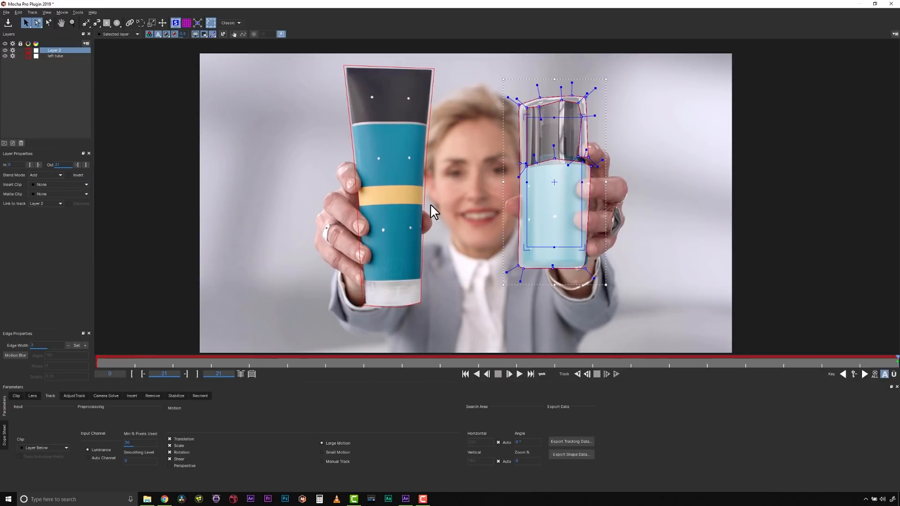
mouse_move(557, 137)
text(right tube)
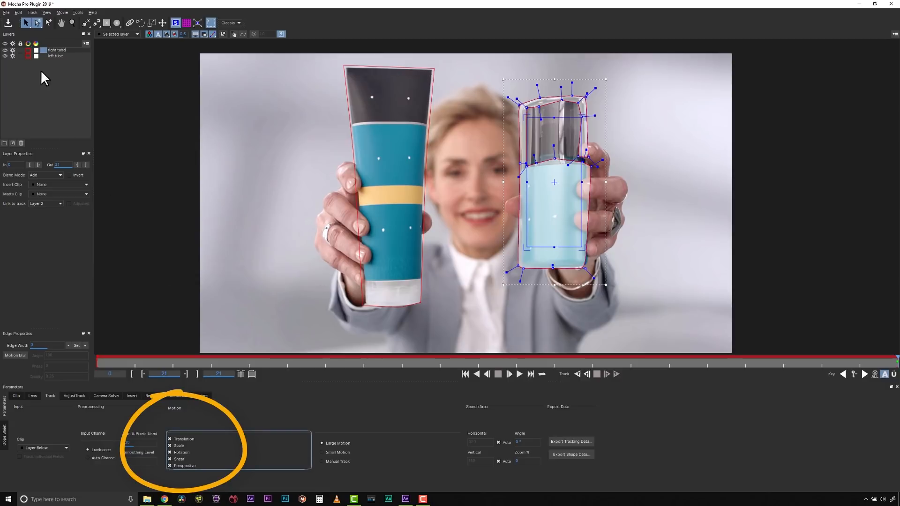
Enable Perspective in the left tube layer's tracked motion parameters.
click(55, 55)
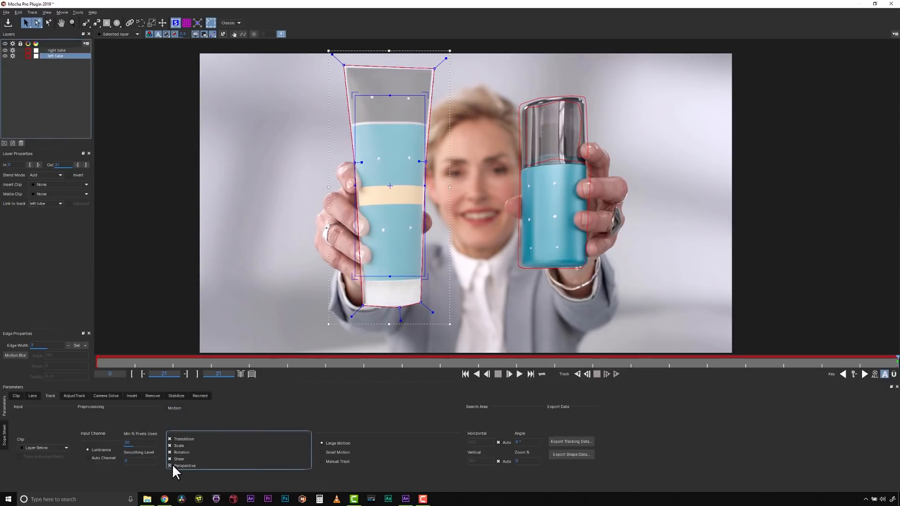
click(57, 50)
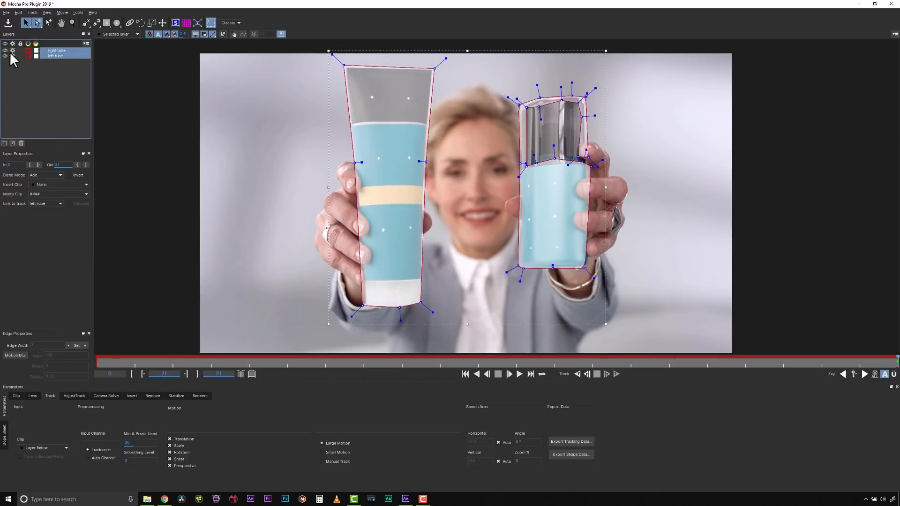
Switch the workspace layout to Essentials, then return it to Classic.
click(231, 22)
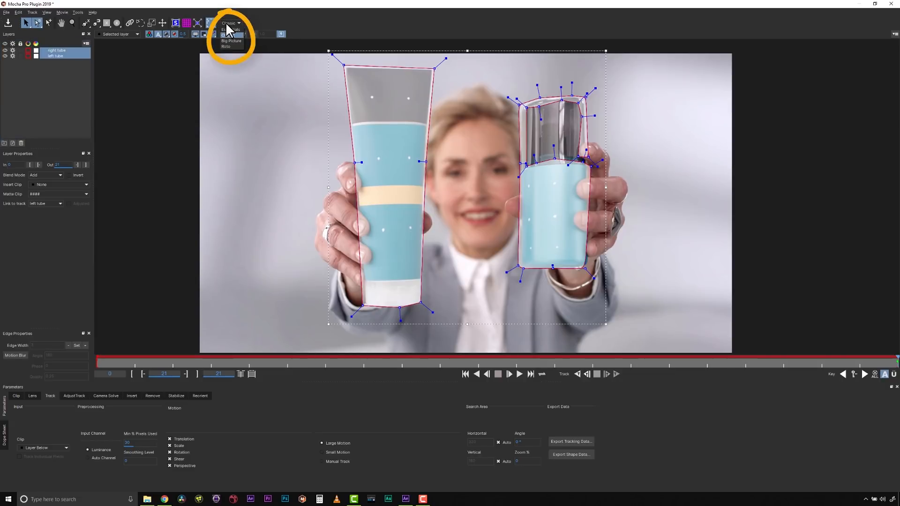
click(231, 29)
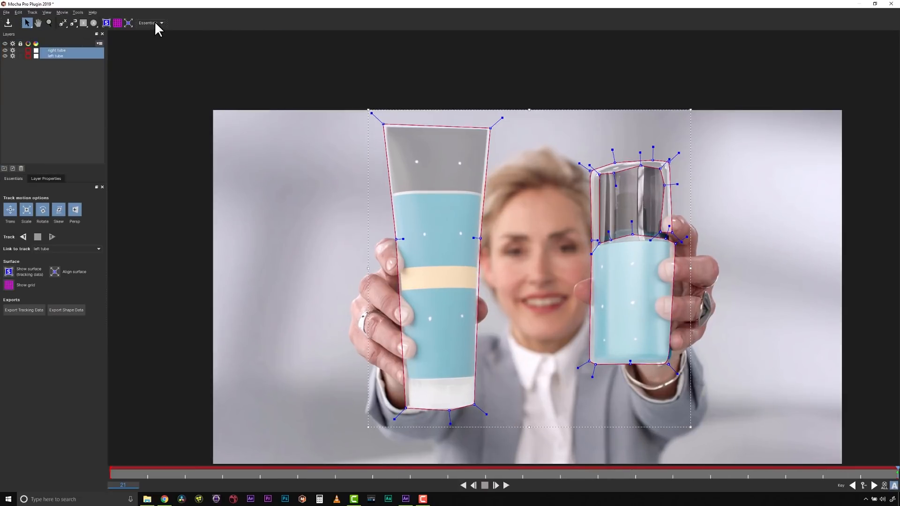
click(150, 23)
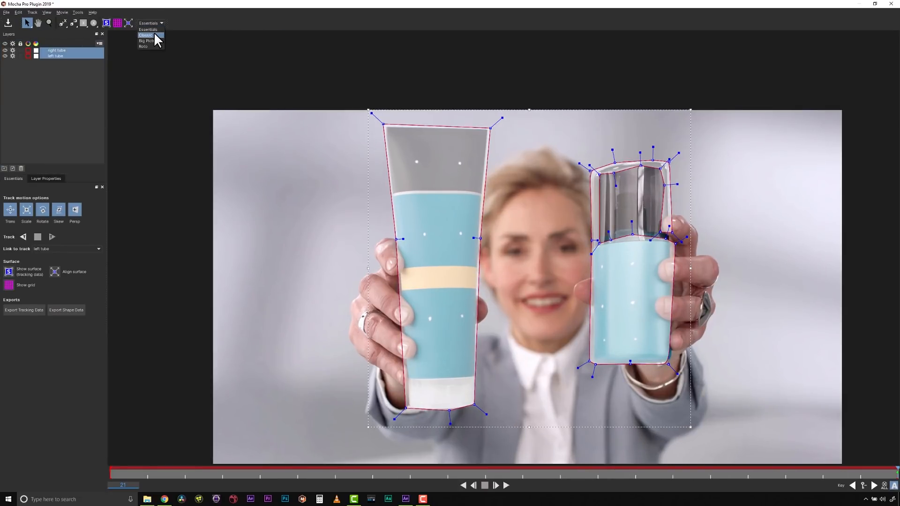
click(146, 35)
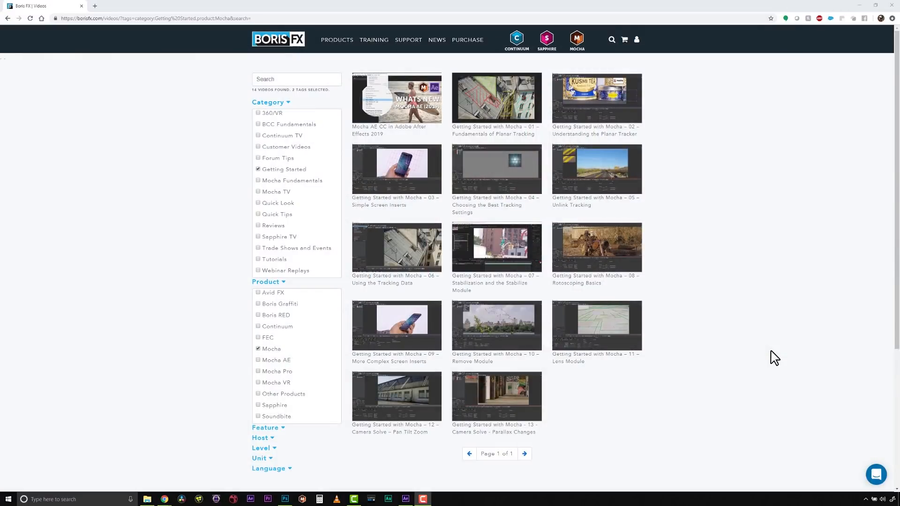
mouse_move(211, 313)
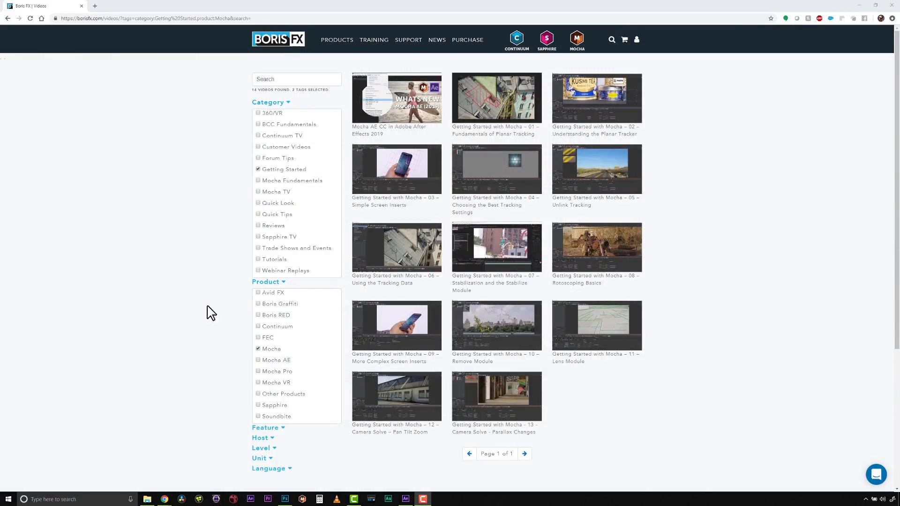
mouse_move(216, 199)
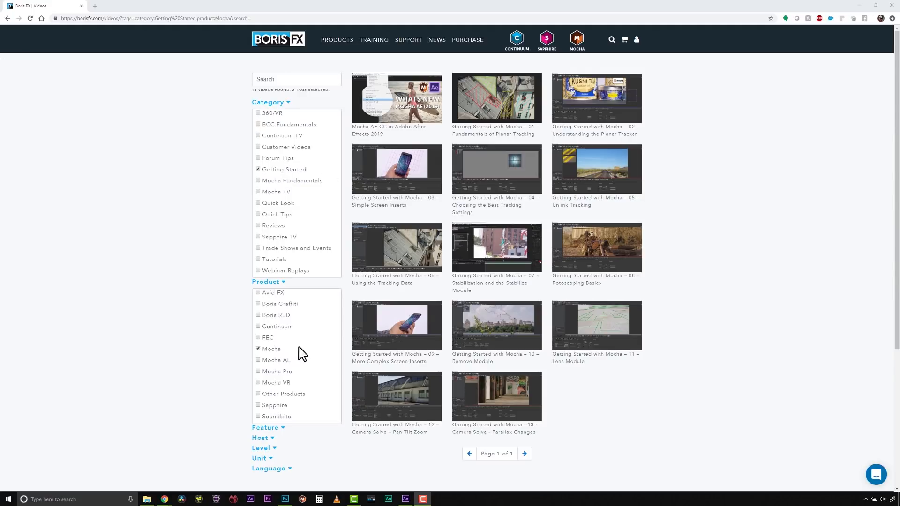
click(375, 39)
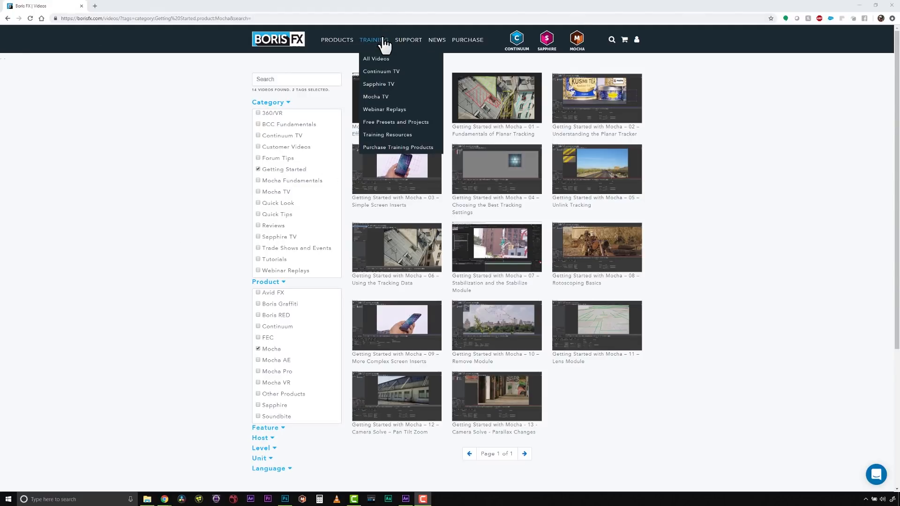
mouse_move(376, 96)
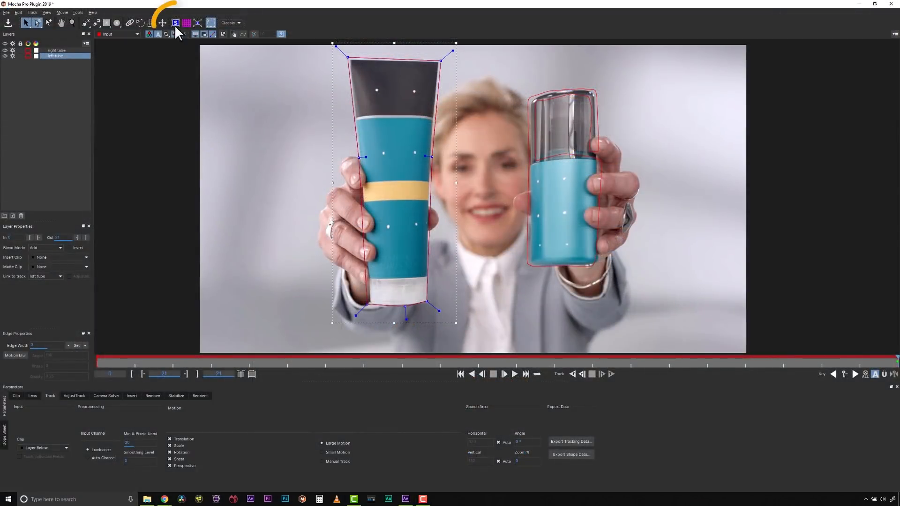
Show the planar surface on the left tube and select the right tube layer.
click(185, 22)
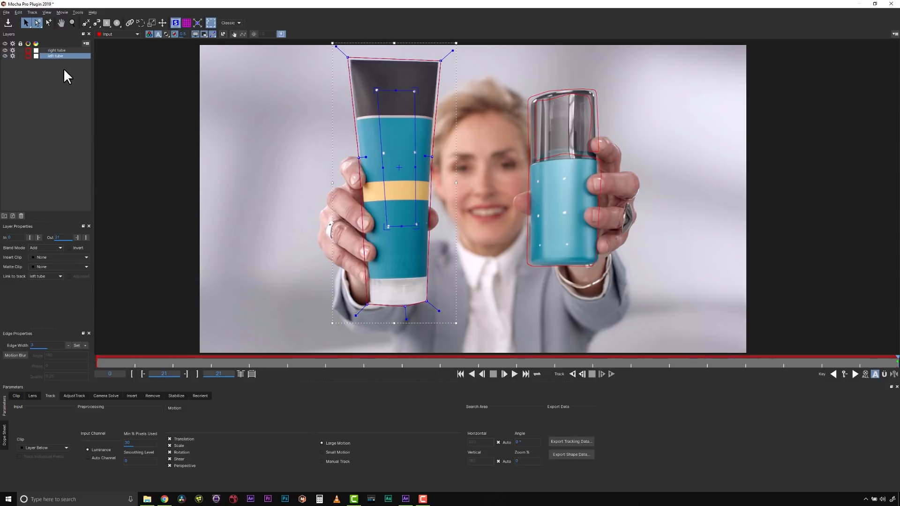
click(56, 51)
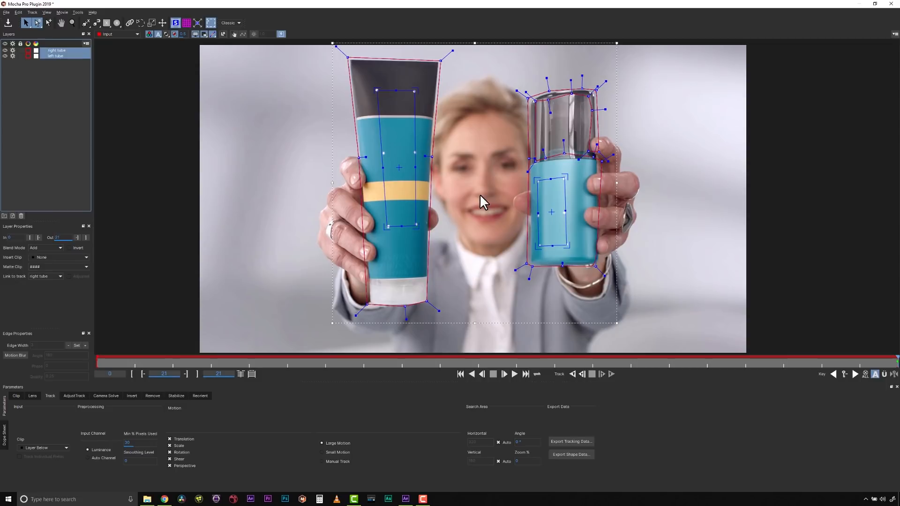
mouse_move(573, 374)
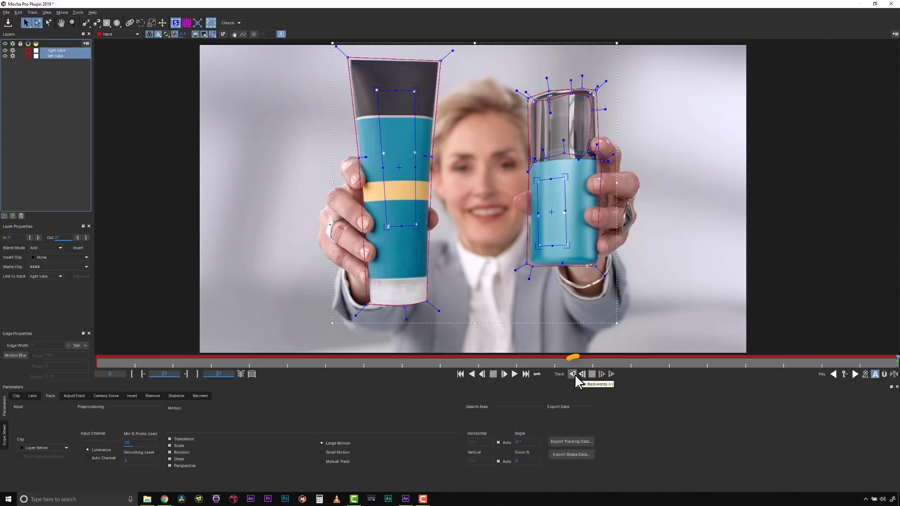
Track the tube surfaces backward and dismiss the 'Tracking terminated prematurely' warning.
click(573, 375)
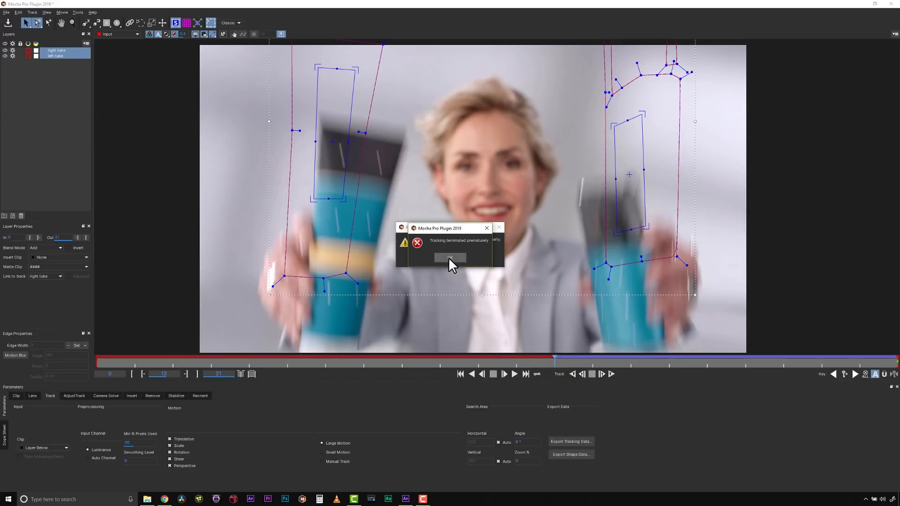
click(450, 257)
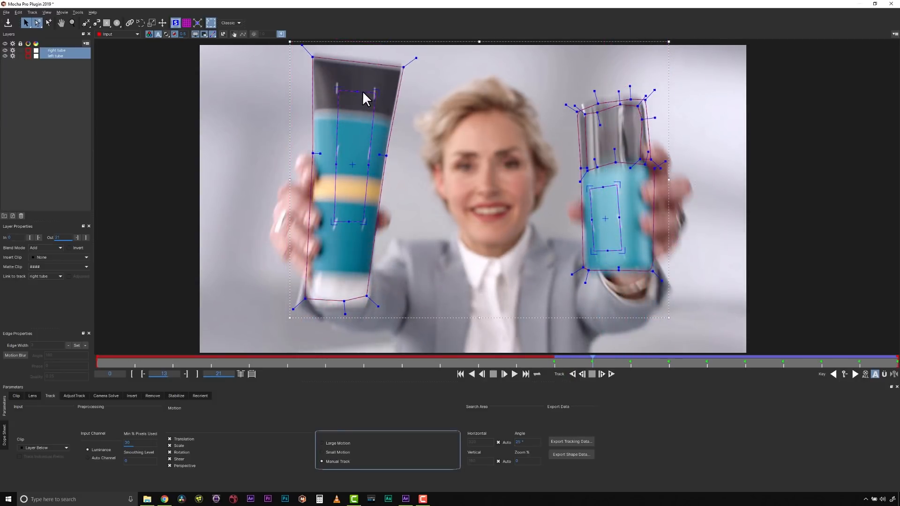
Hand-adjust the tube shape through the blurred frames, stepping to earlier frames.
click(55, 55)
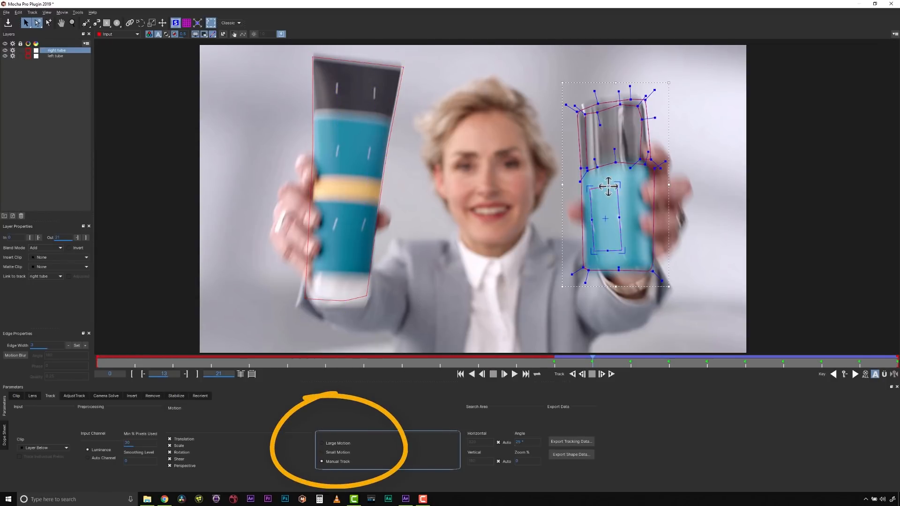
click(55, 56)
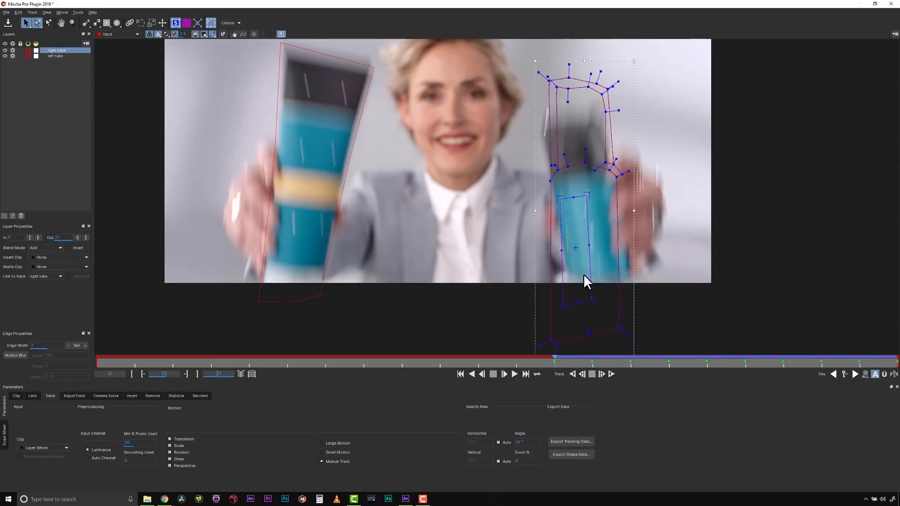
click(55, 55)
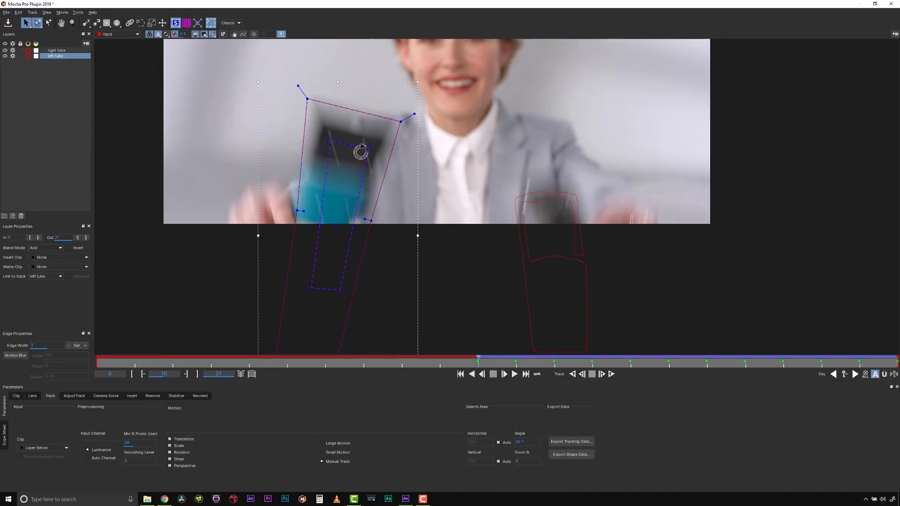
mouse_move(355, 185)
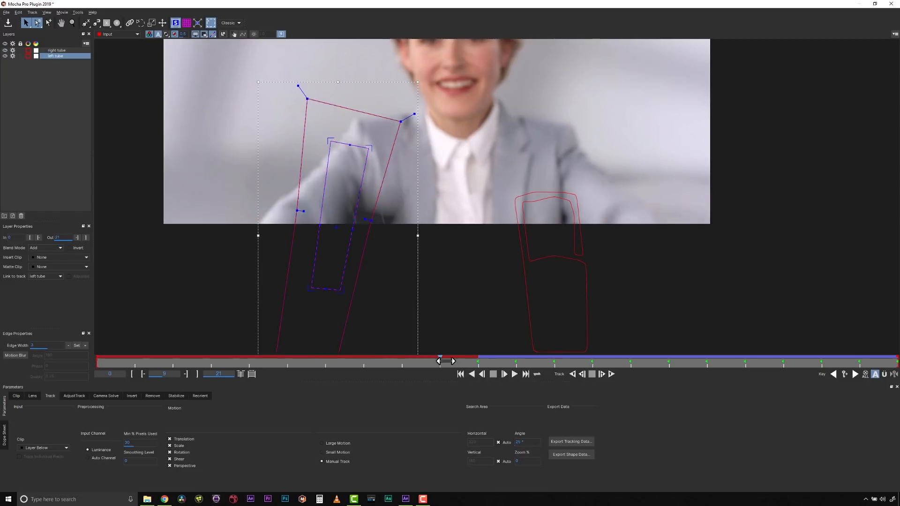
drag(439, 360, 419, 360)
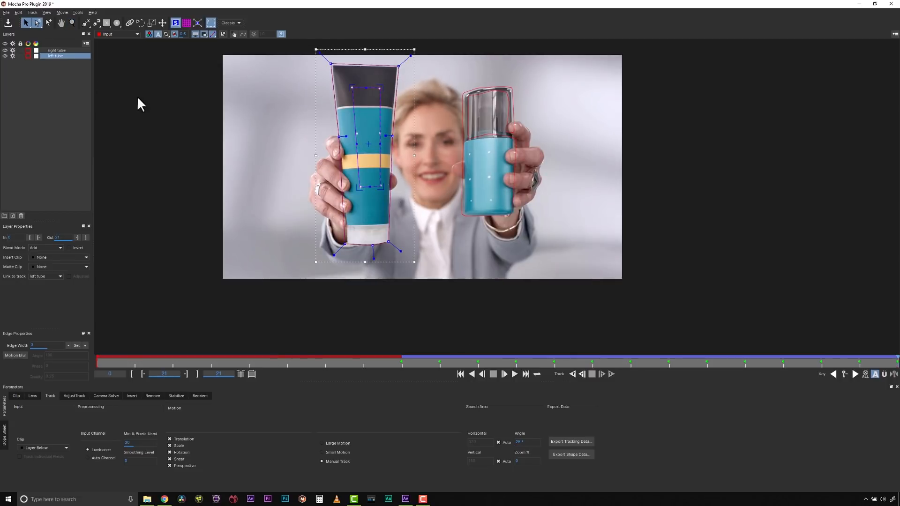
Check alignment on the right tube layer, then return to the left tube layer.
click(56, 50)
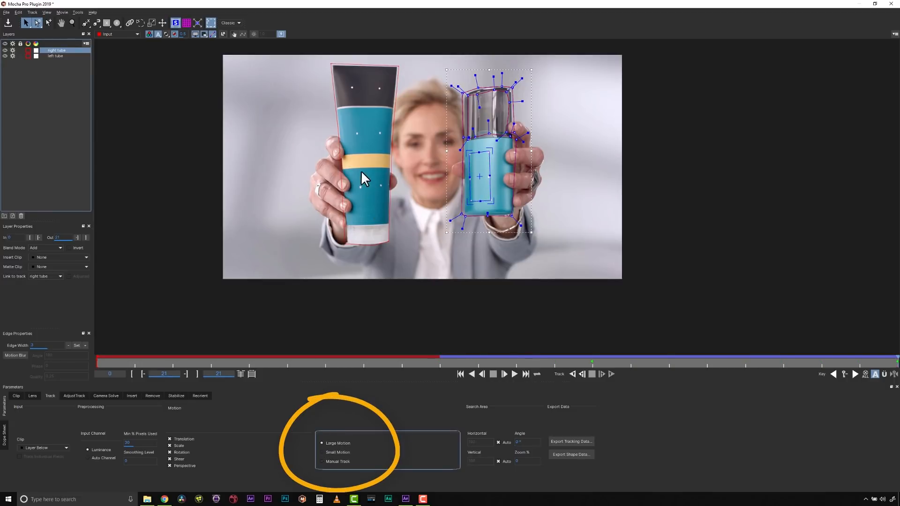
click(56, 55)
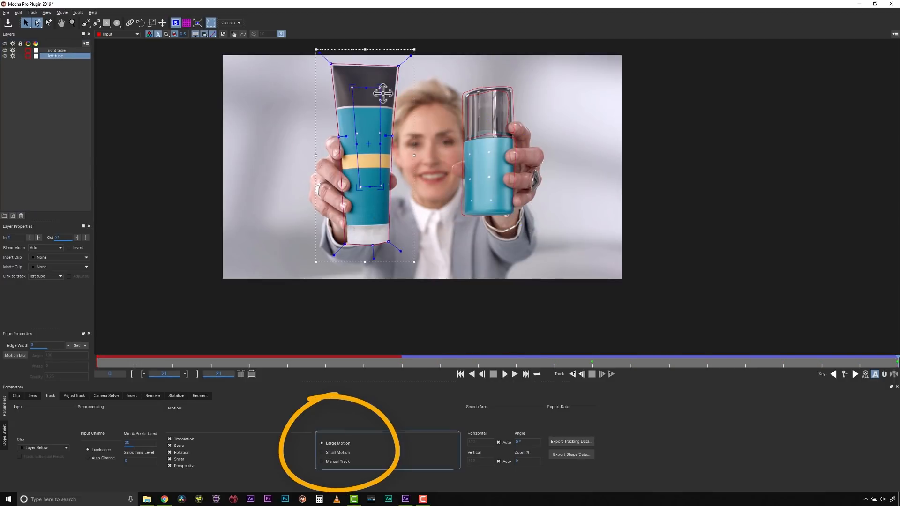
mouse_move(273, 168)
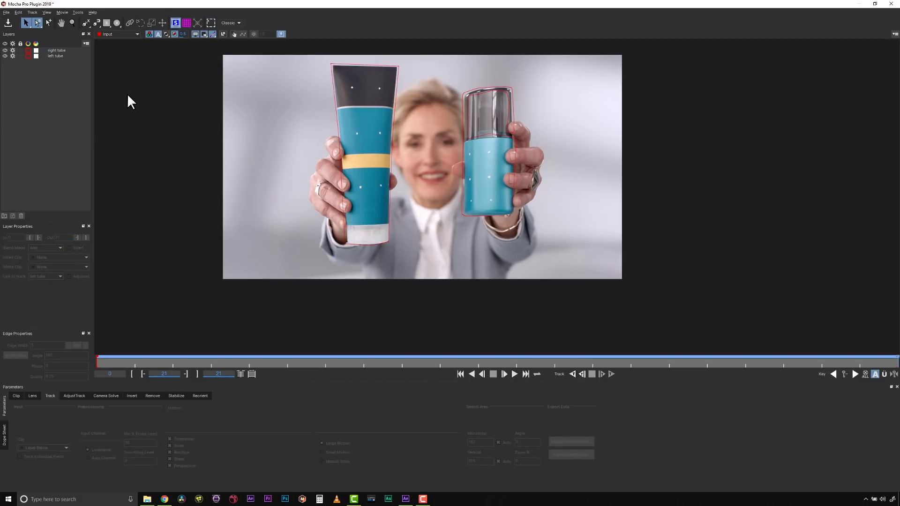
mouse_move(376, 109)
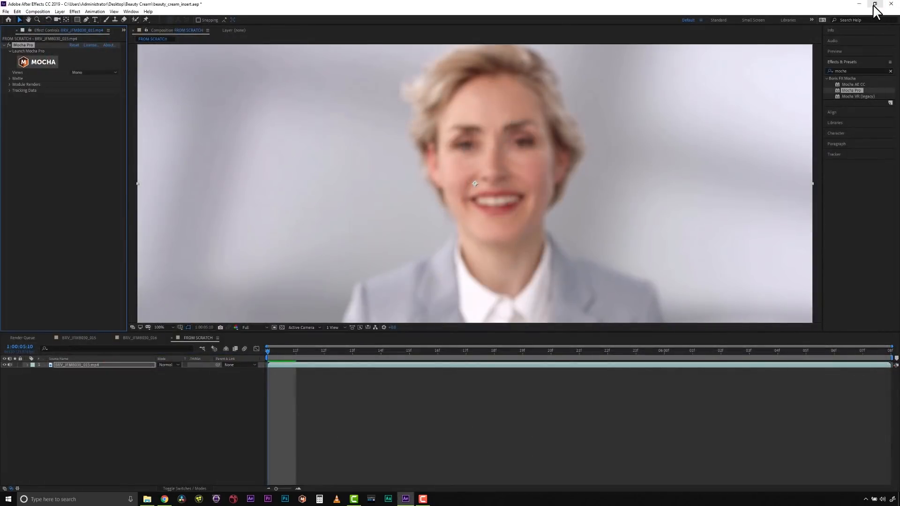
Review the composition in After Effects, then bring Photoshop forward from the taskbar.
click(5, 11)
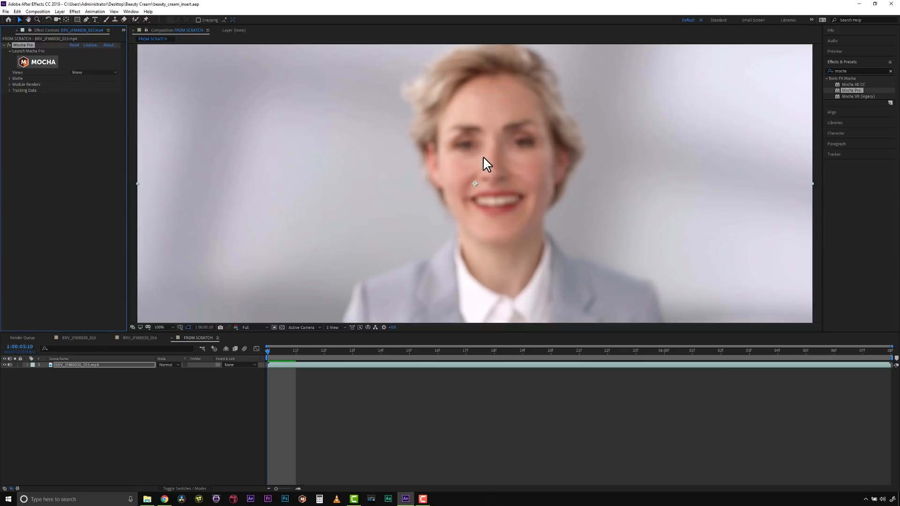
mouse_move(294, 138)
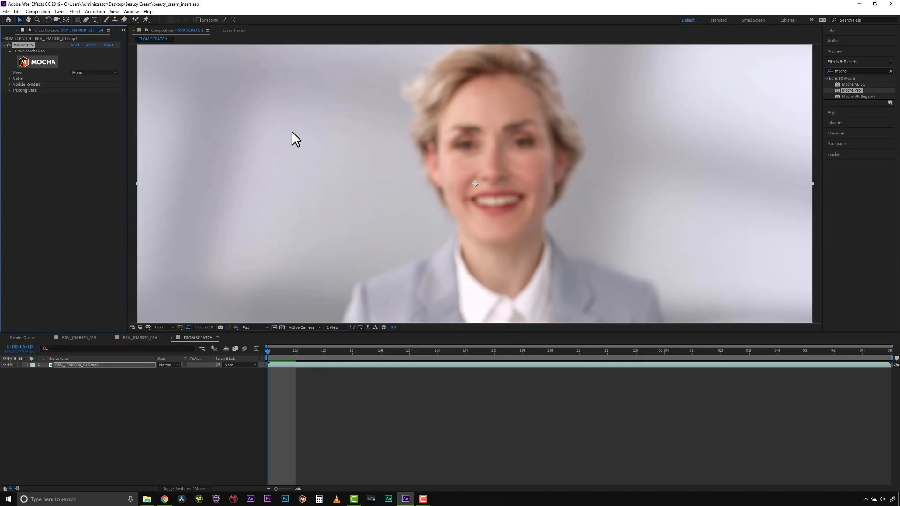
mouse_move(297, 92)
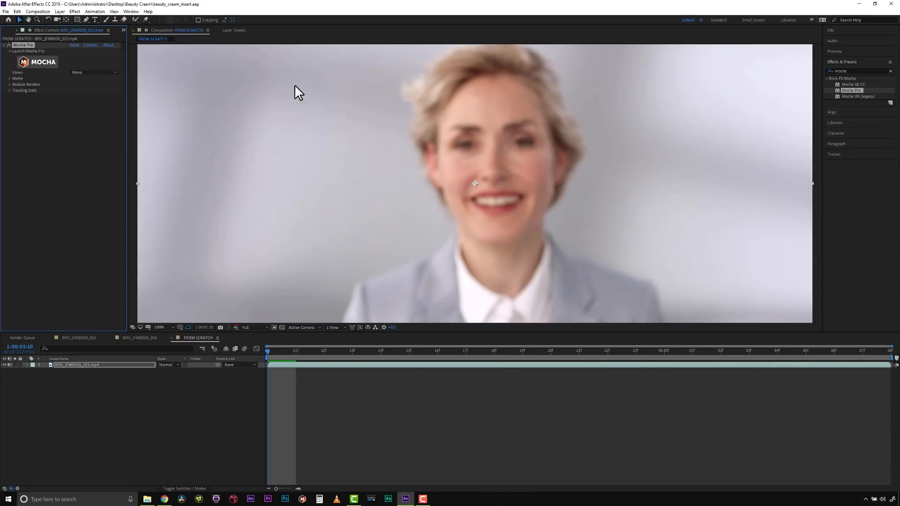
mouse_move(183, 91)
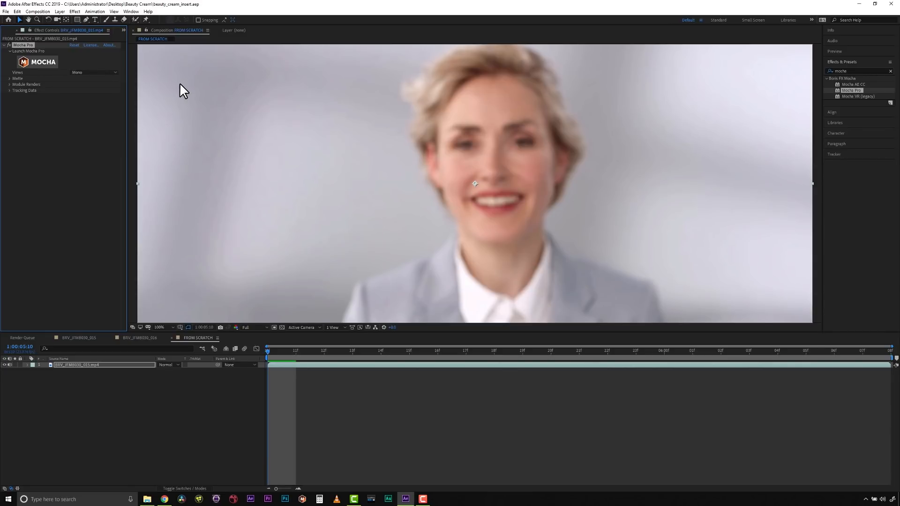
click(283, 499)
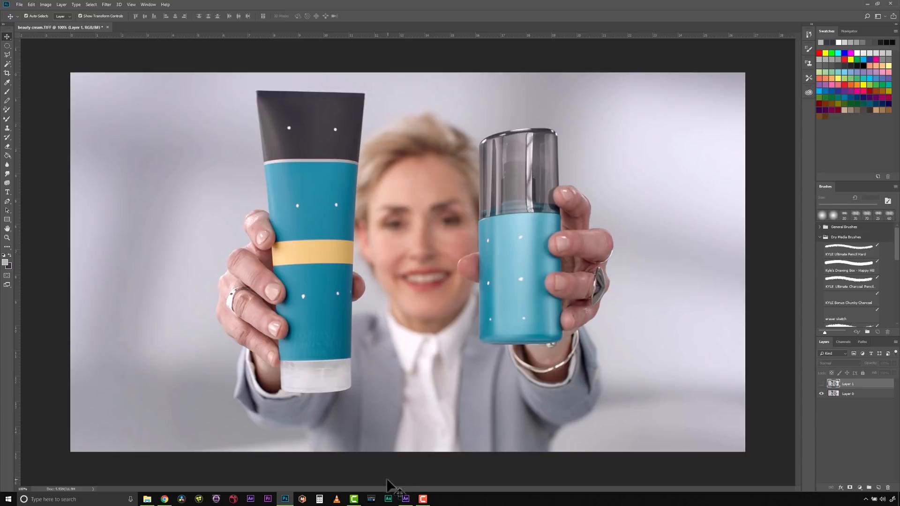
mouse_move(241, 111)
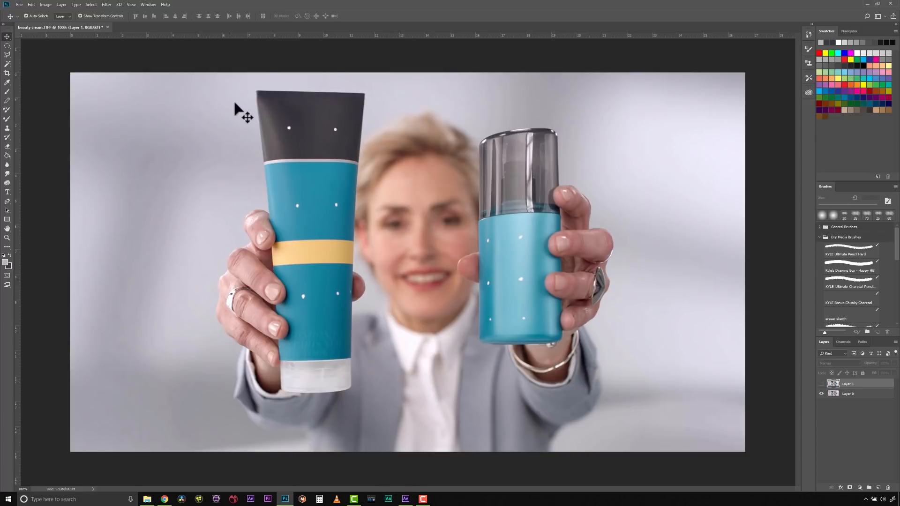
Return to Mocha Pro from the taskbar after viewing the dotted tube mockup.
click(405, 499)
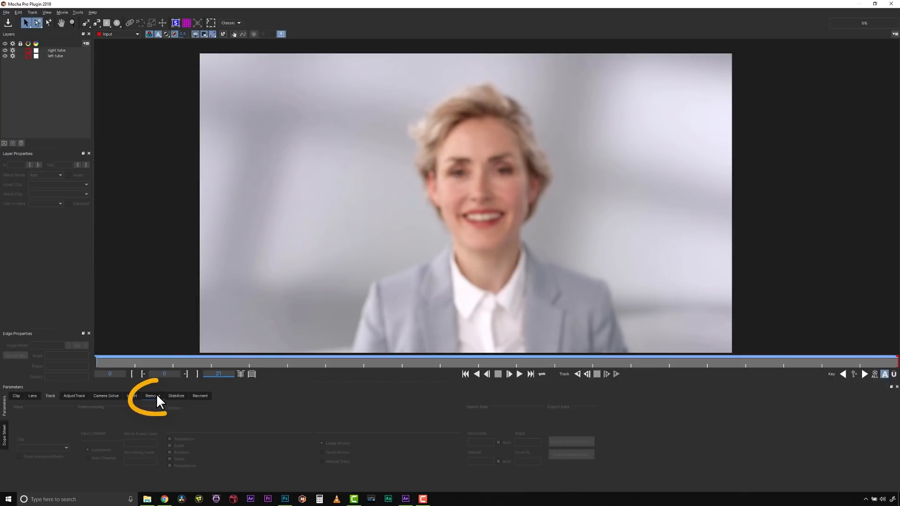
Create a clean plate in the Remove module and save it as a TIFF in the Beauty Cream folder.
click(152, 396)
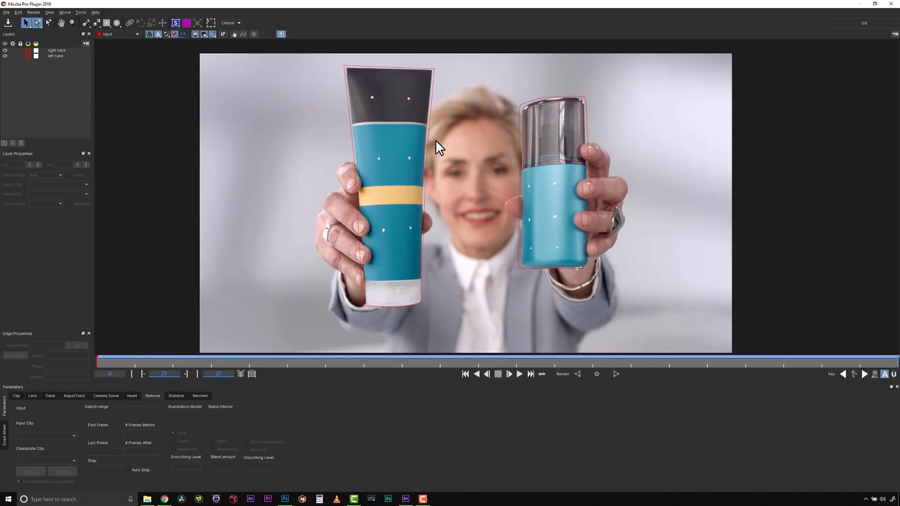
mouse_move(126, 413)
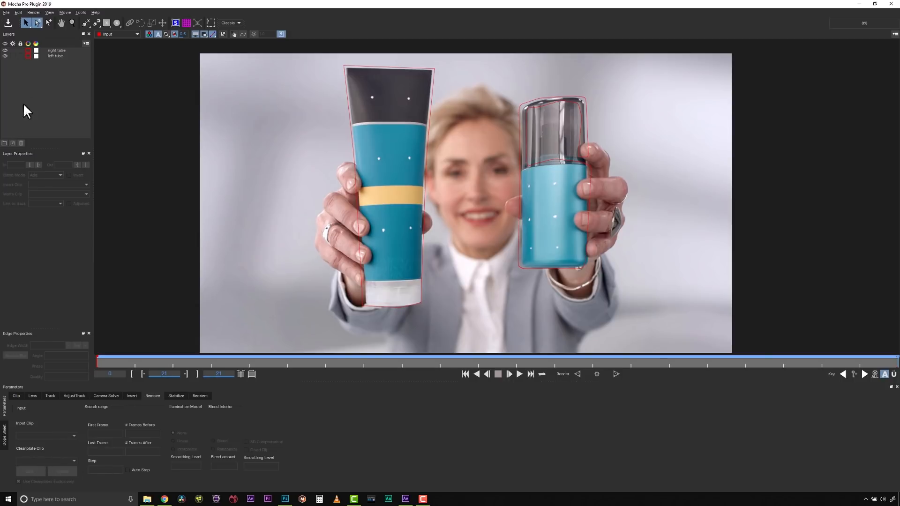
click(62, 472)
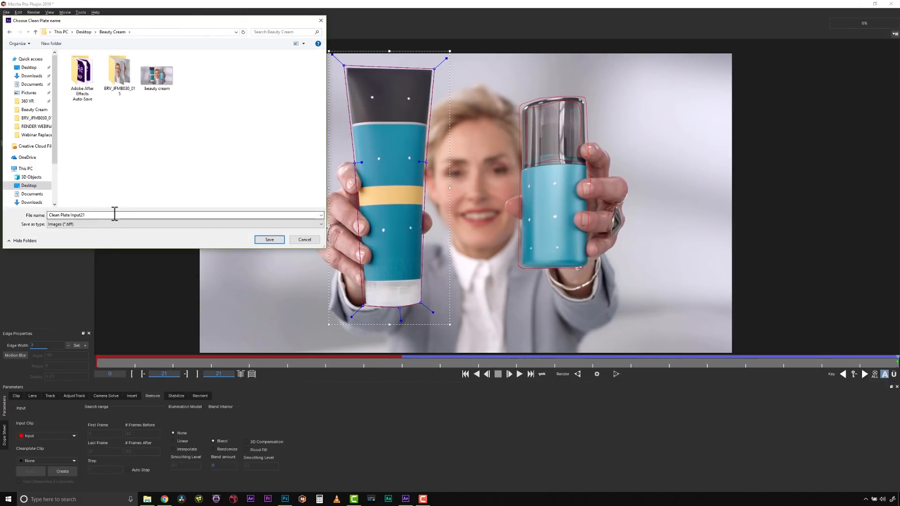
click(269, 239)
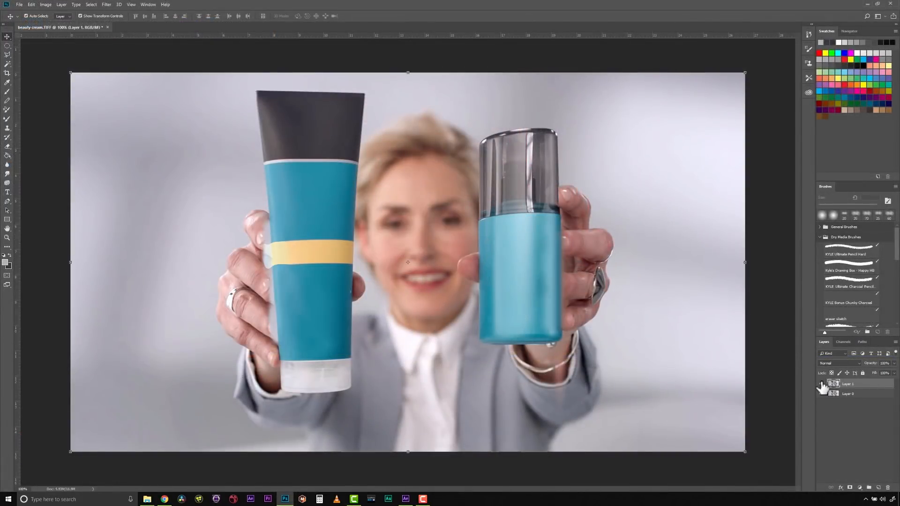
Clone-stamp the right serum bottle's surface in beauty cream.TIFF so it looks smooth.
click(822, 384)
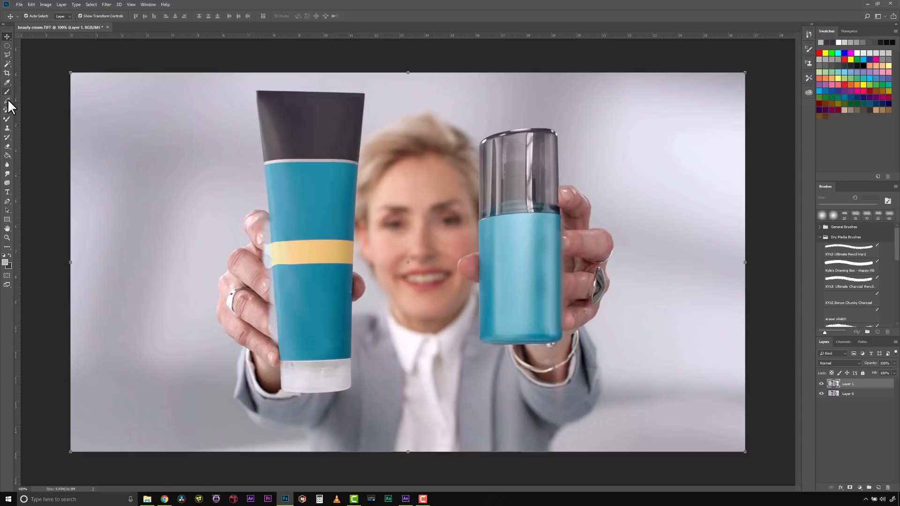
click(7, 128)
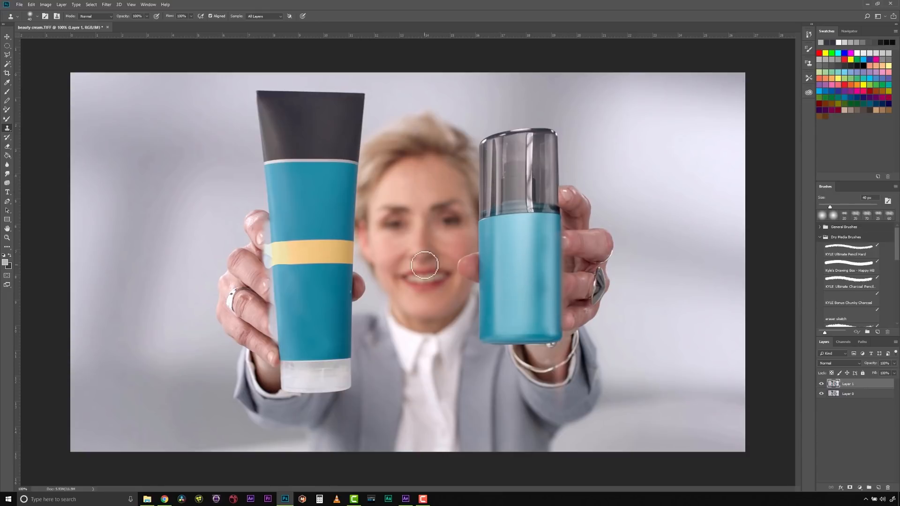
mouse_move(267, 220)
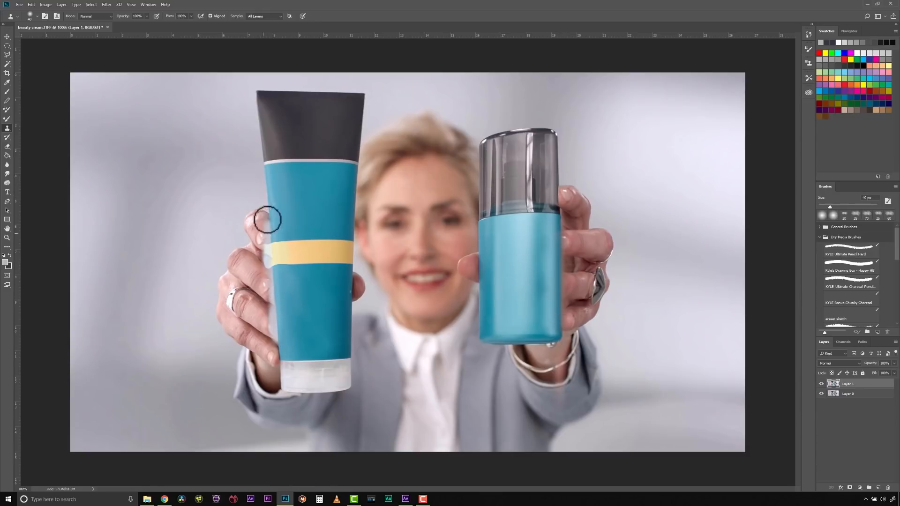
mouse_move(284, 230)
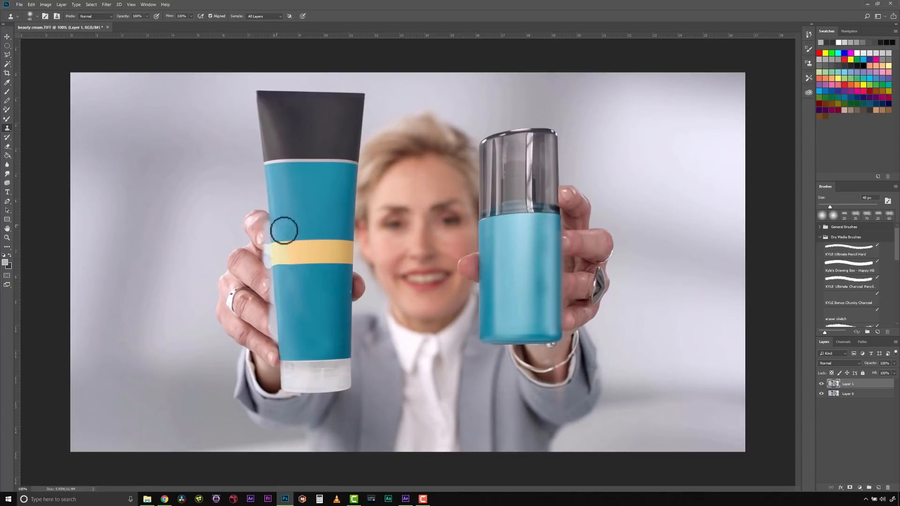
mouse_move(552, 255)
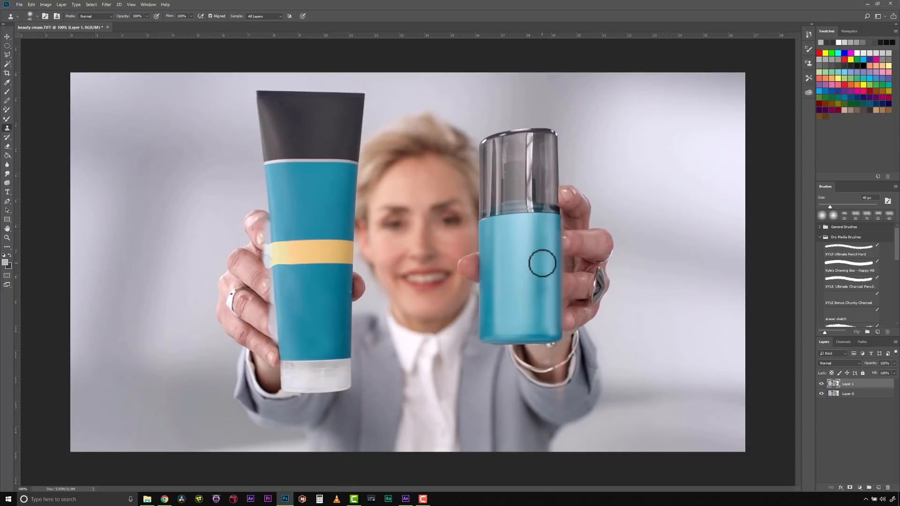
mouse_move(533, 187)
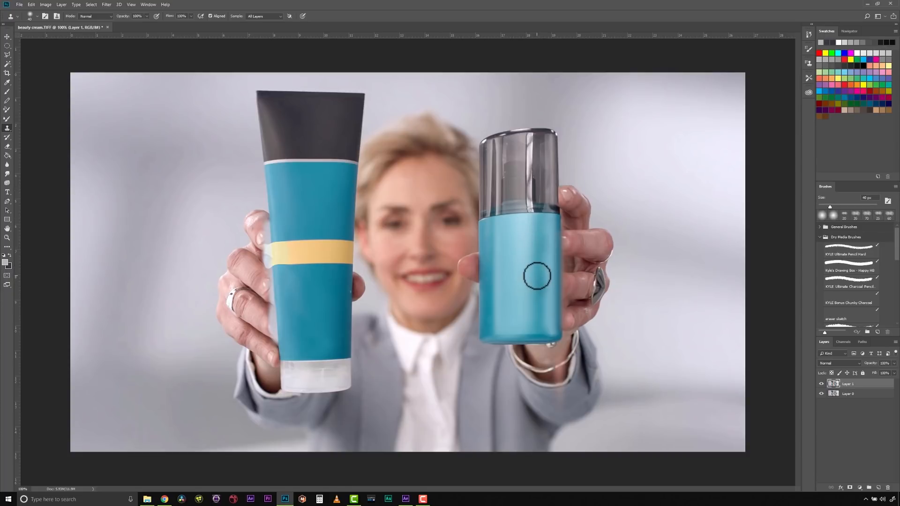
click(235, 27)
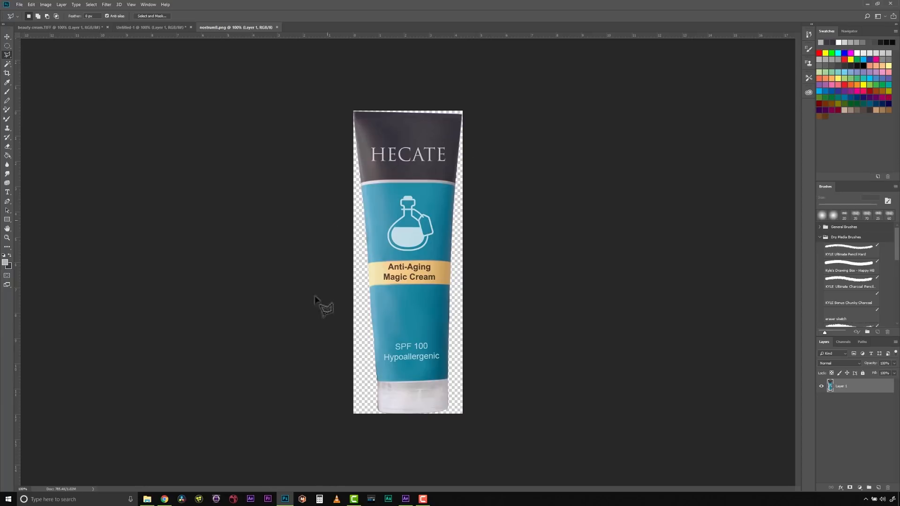
mouse_move(298, 198)
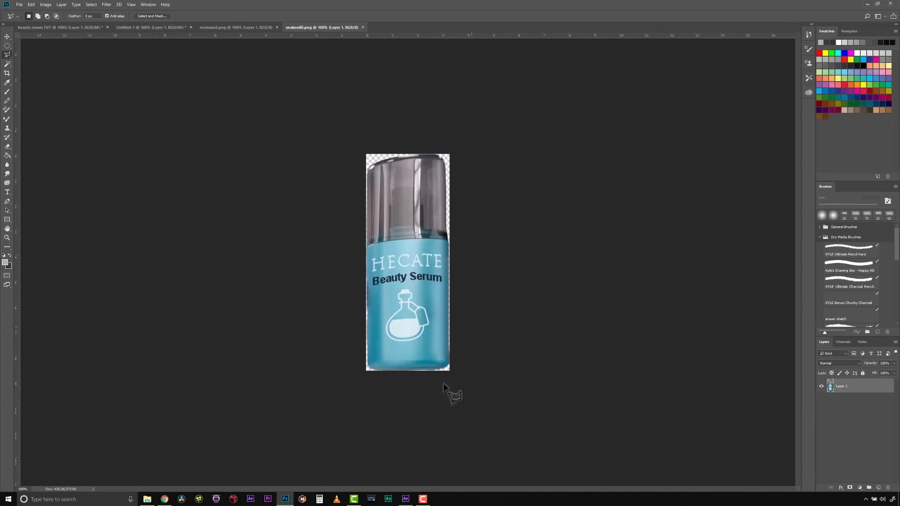
mouse_move(352, 356)
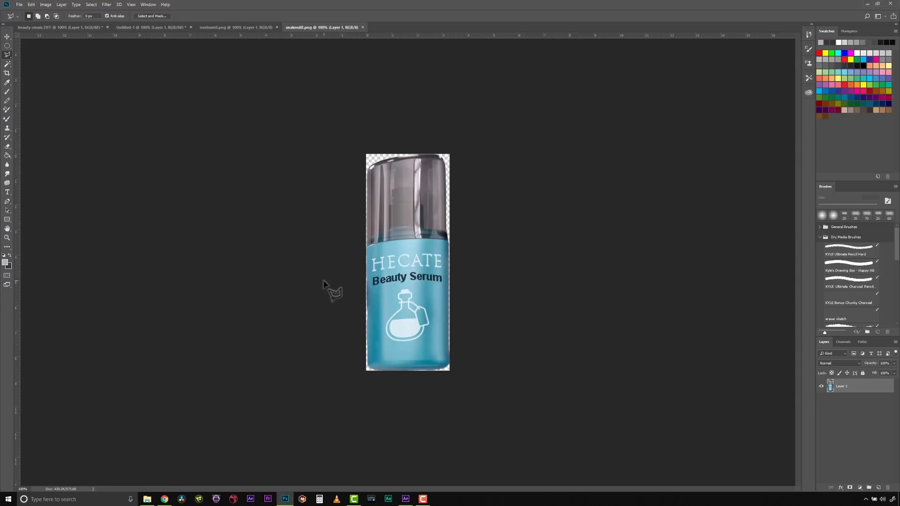
Switch between the nostrum8.png and snakeoil8.png cutouts to review both.
click(405, 499)
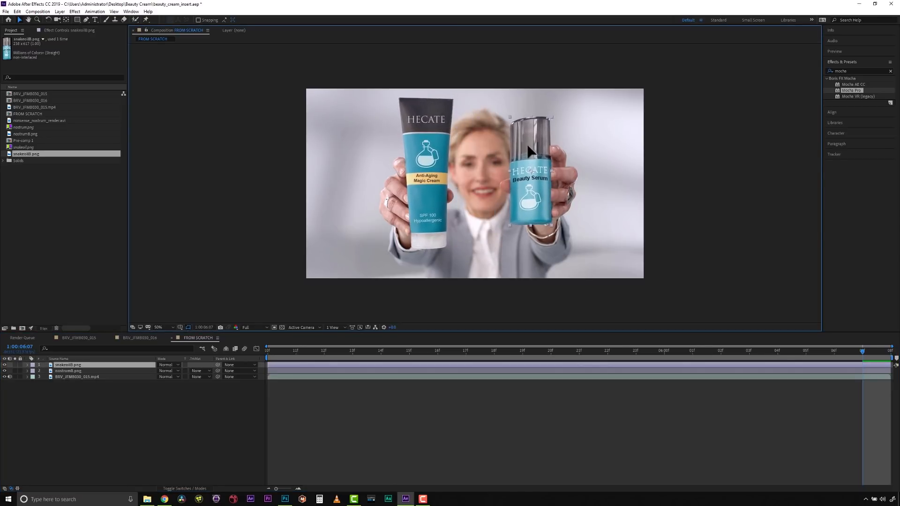
Check both packaging layers in Difference mode against the footage, then restore Normal blending.
click(169, 365)
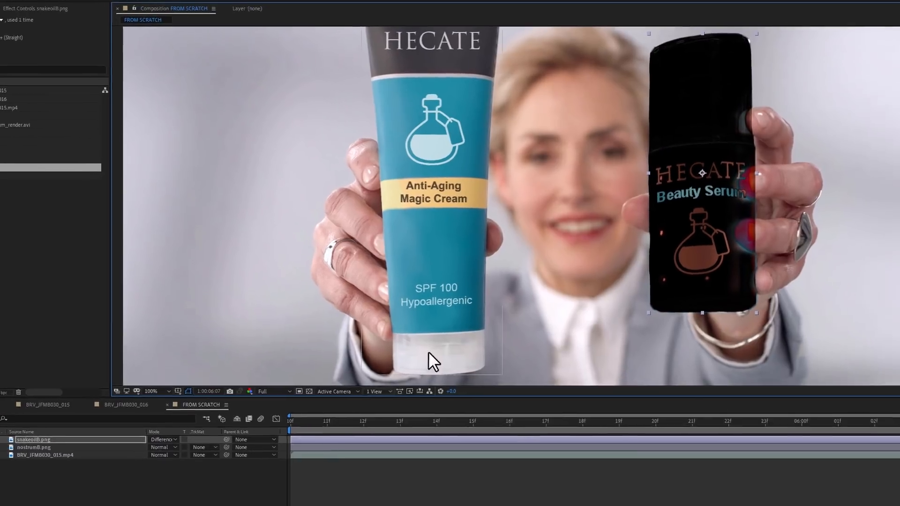
click(162, 439)
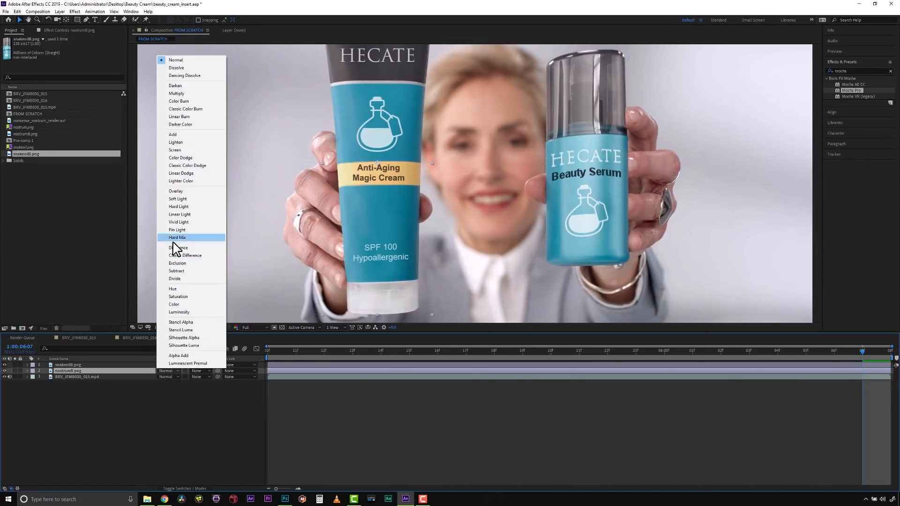
click(181, 255)
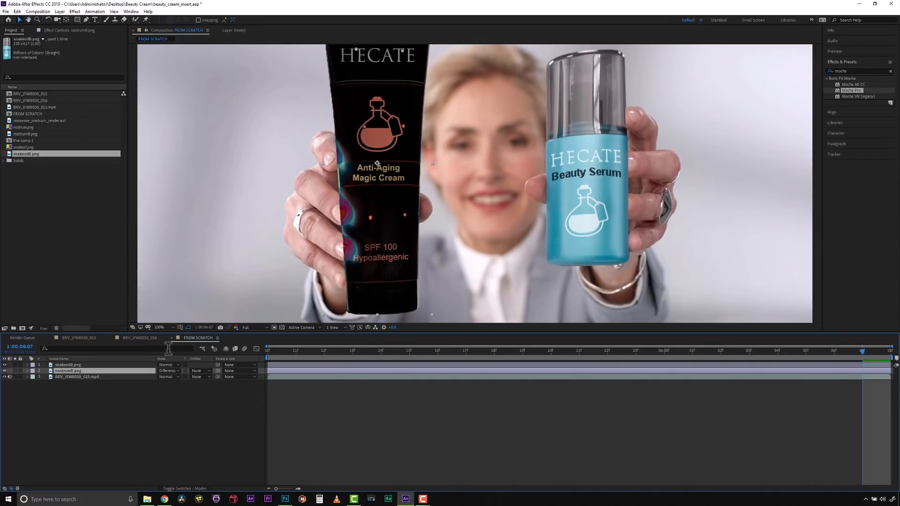
click(167, 370)
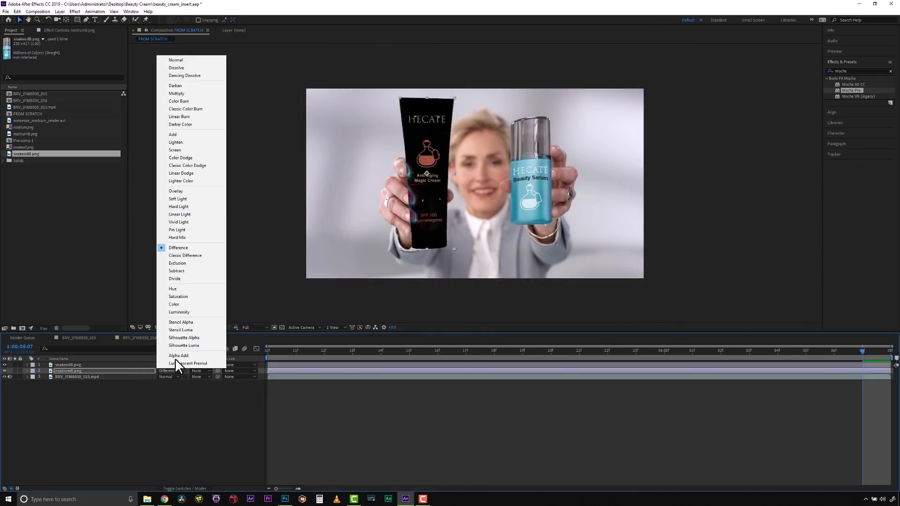
click(175, 60)
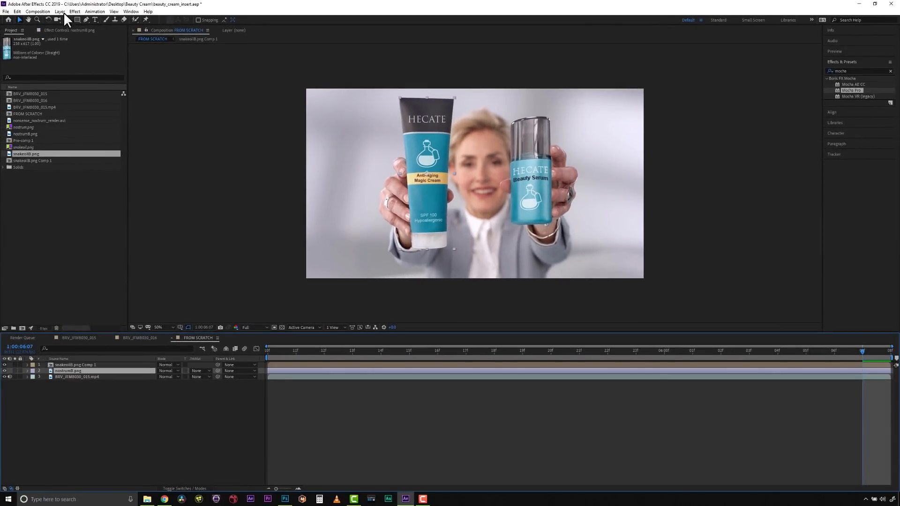
Pre-compose nostrum8.png into its own comp and select the tube composition layer.
click(59, 12)
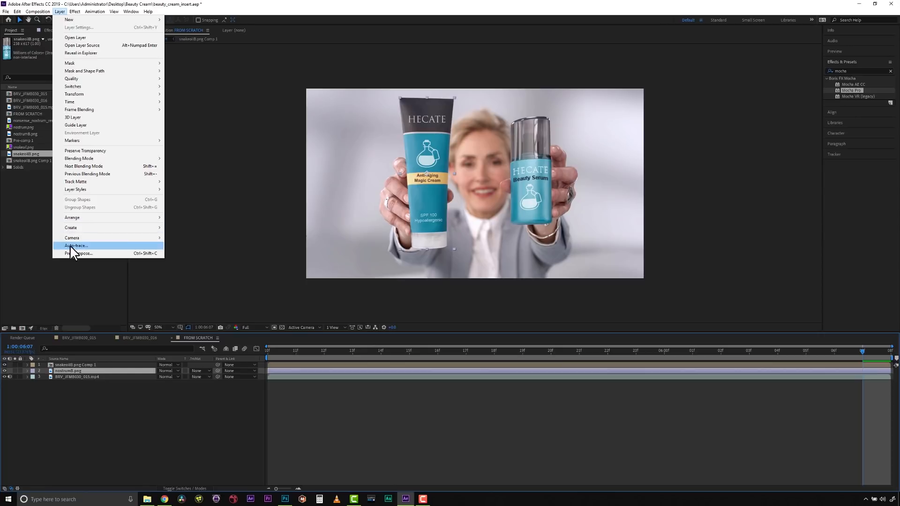
click(79, 254)
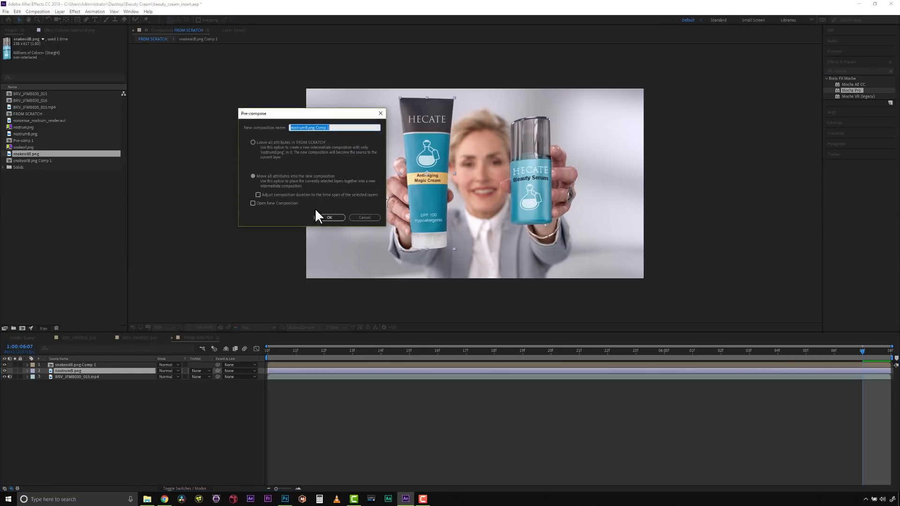
click(329, 216)
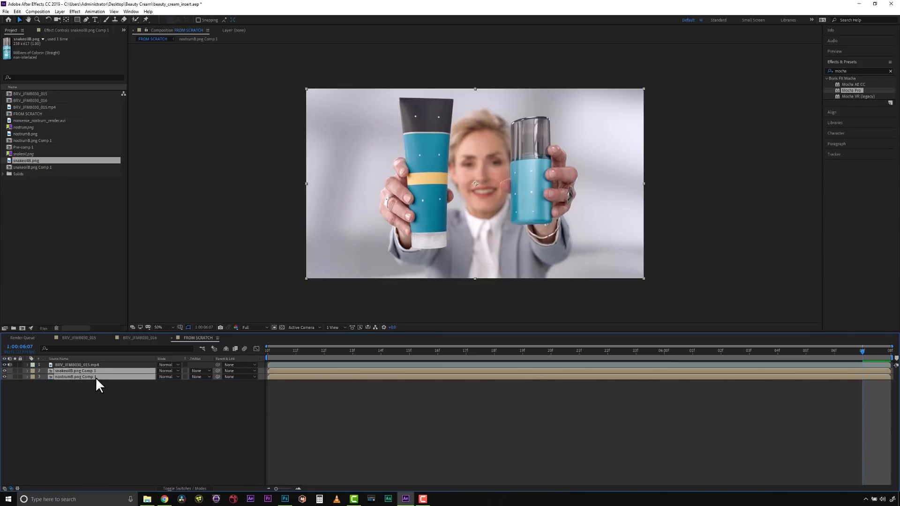
click(78, 364)
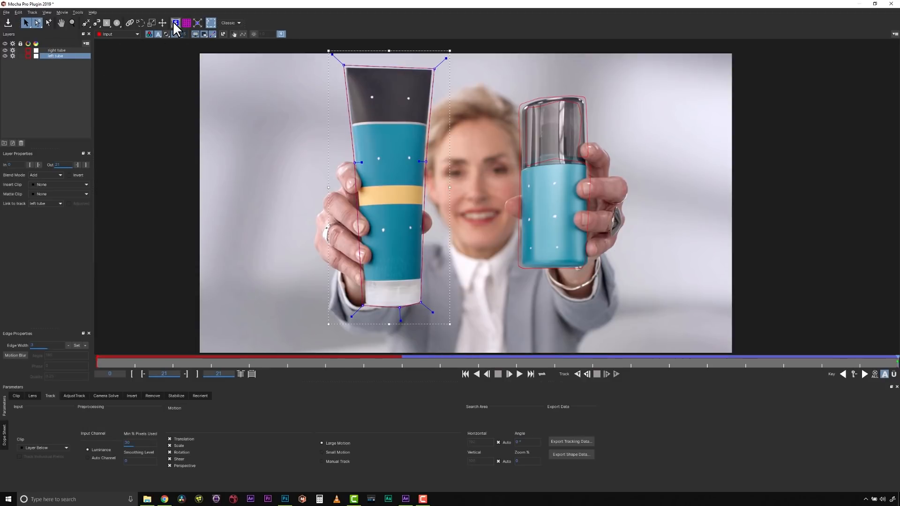
Display the left tube's tracked planar surface fitted to its corners.
click(198, 22)
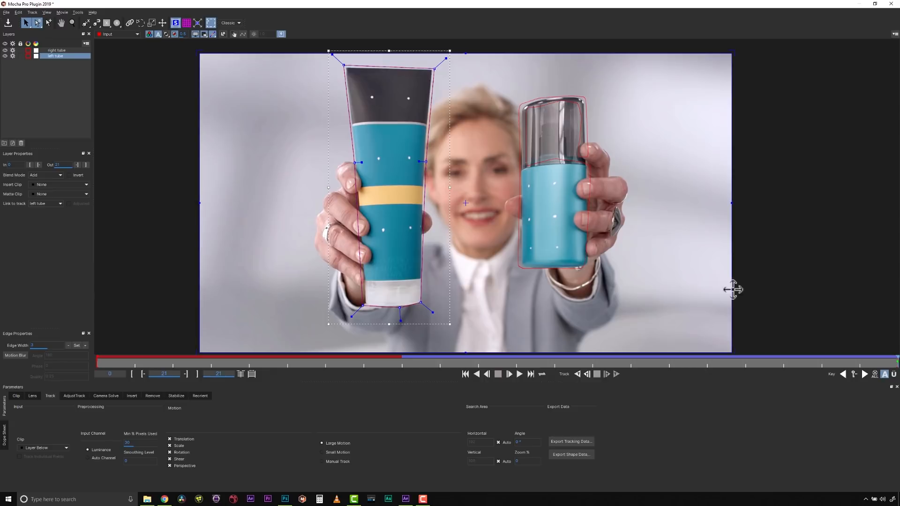
mouse_move(6, 248)
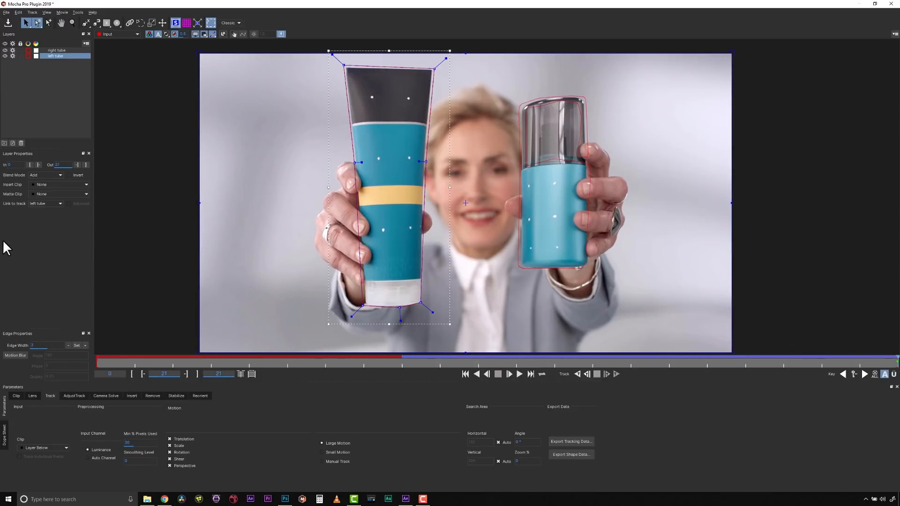
click(60, 244)
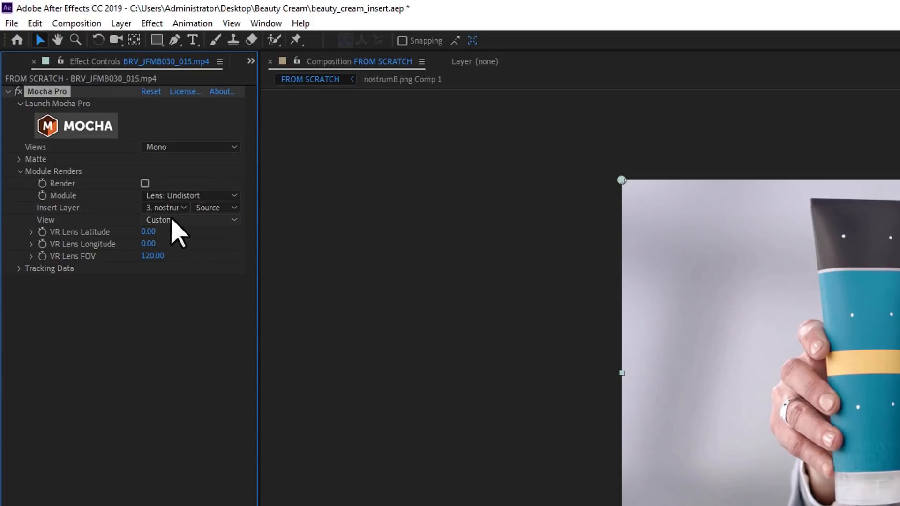
Set Mocha Pro's Module to Insert: Composite with Render on, add a second Mocha Pro and launch it.
click(190, 195)
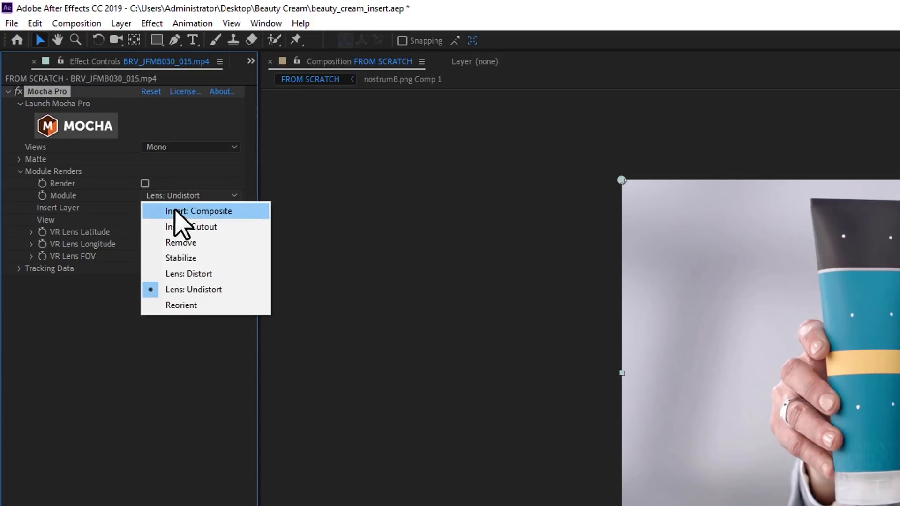
click(197, 211)
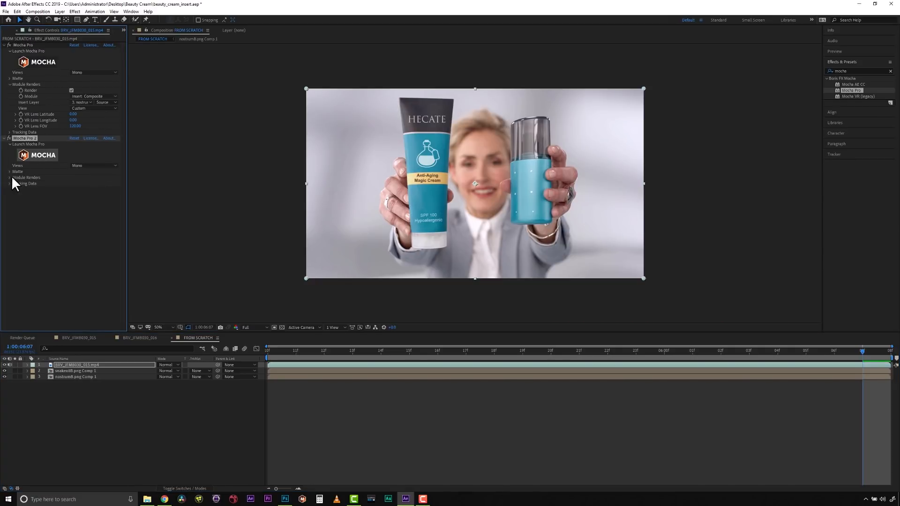
click(81, 195)
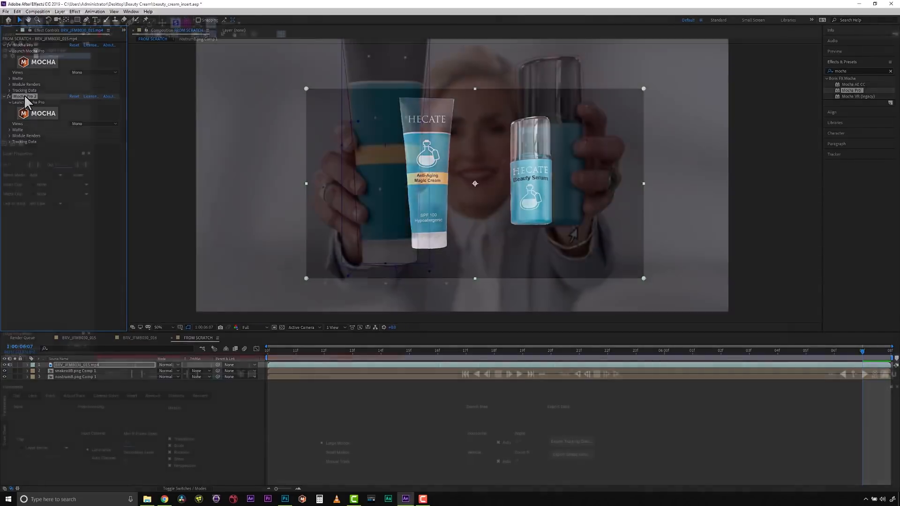
click(27, 102)
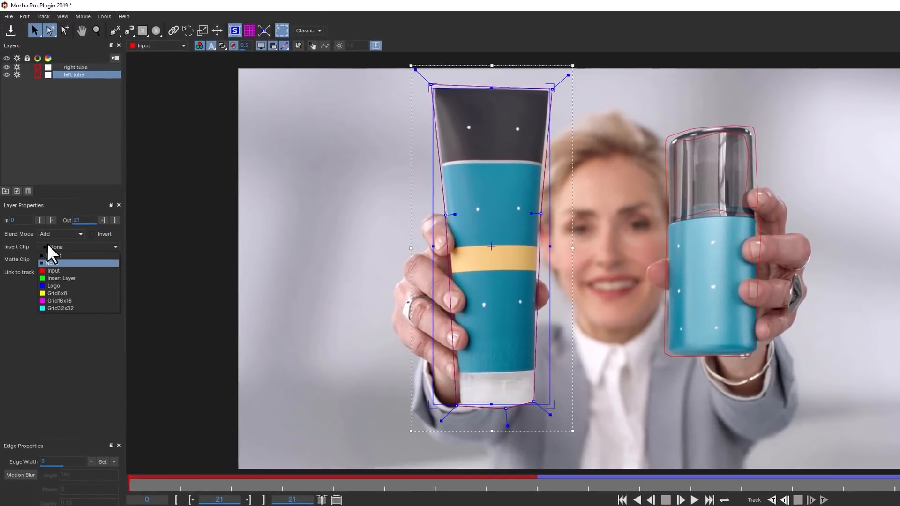
Import nostrum8.png as the left tube layer's insert clip.
click(52, 263)
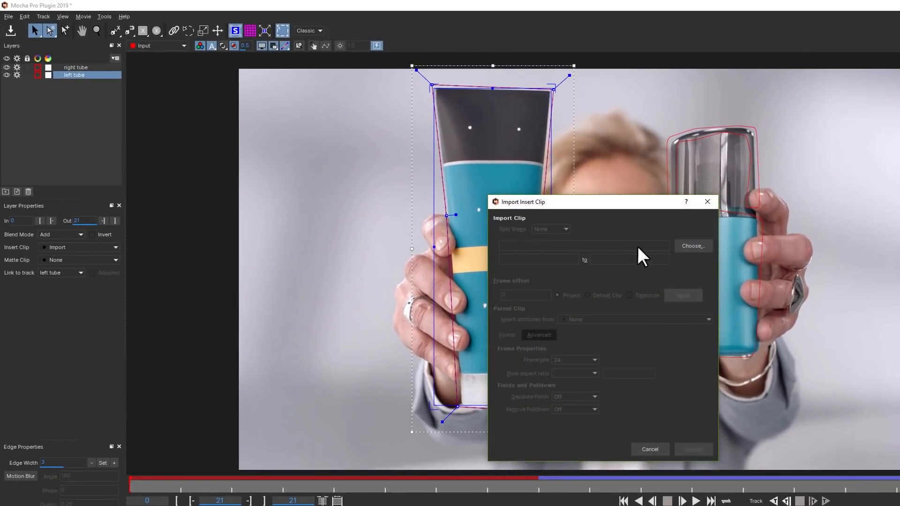
click(692, 246)
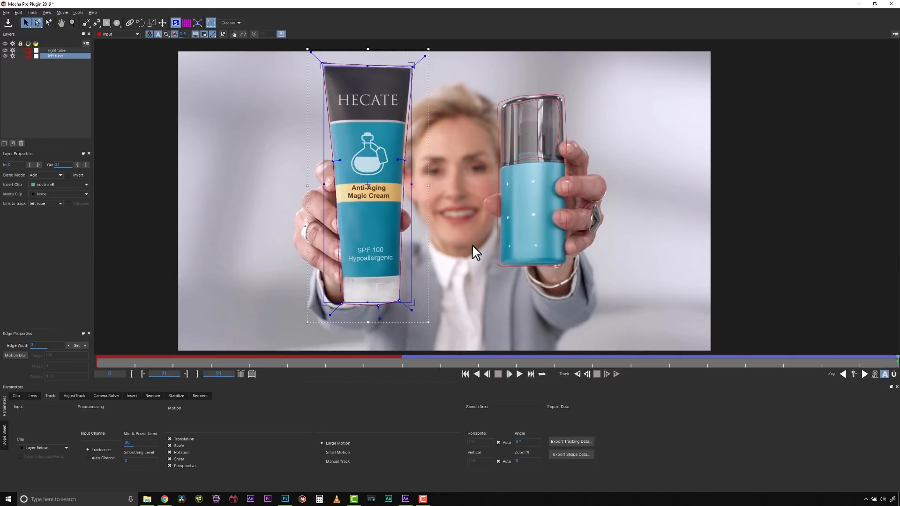
mouse_move(508, 263)
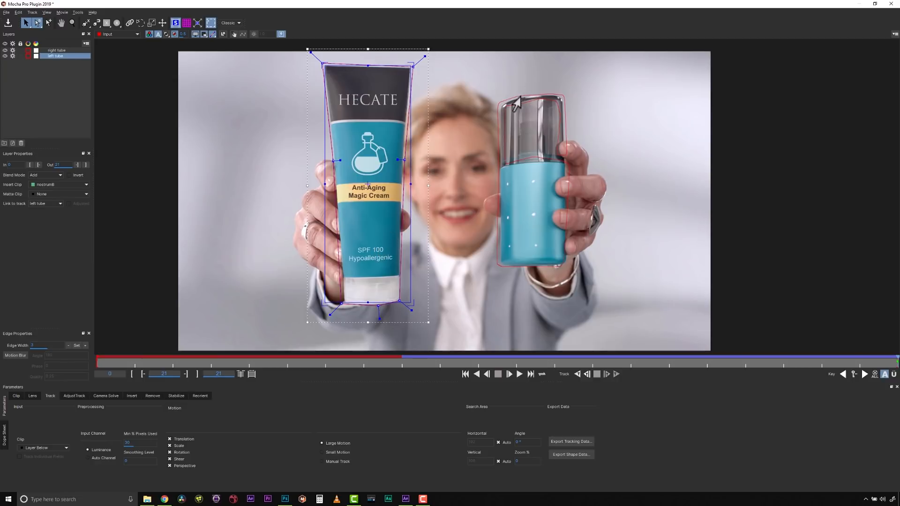
Import snakeoil8.png as the right tube layer's insert clip.
click(56, 50)
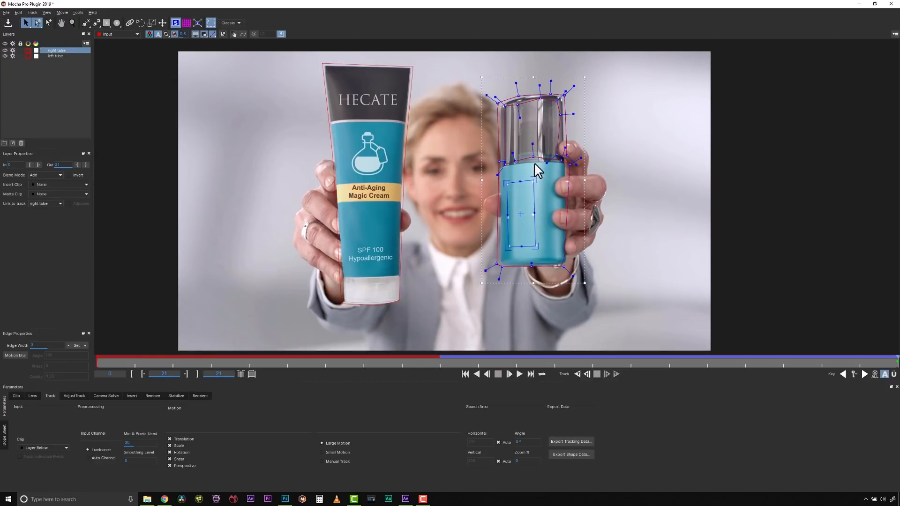
mouse_move(568, 200)
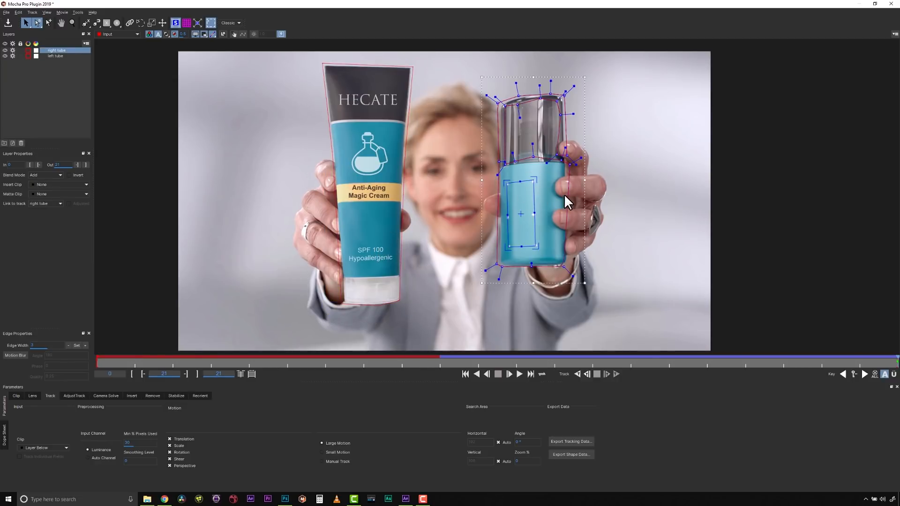
click(57, 185)
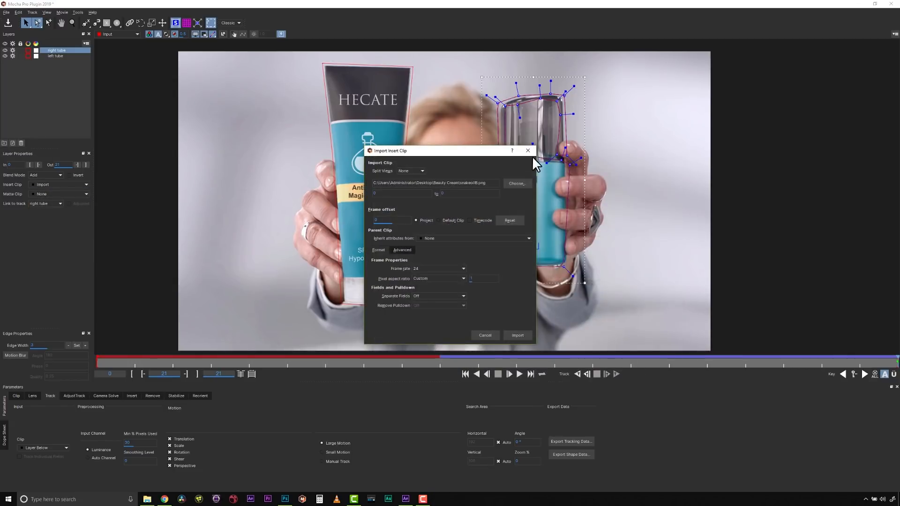
click(517, 336)
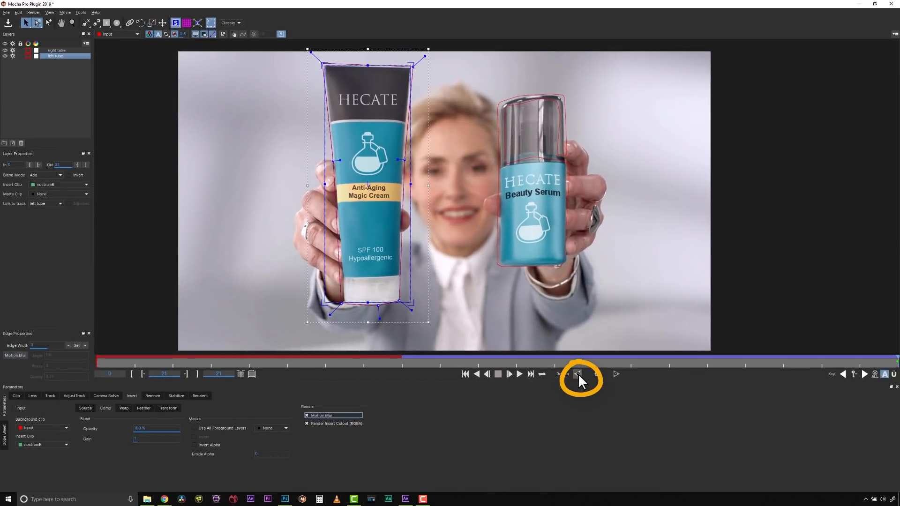
Render the current frame's insert composite showing both HECATE packages.
click(579, 374)
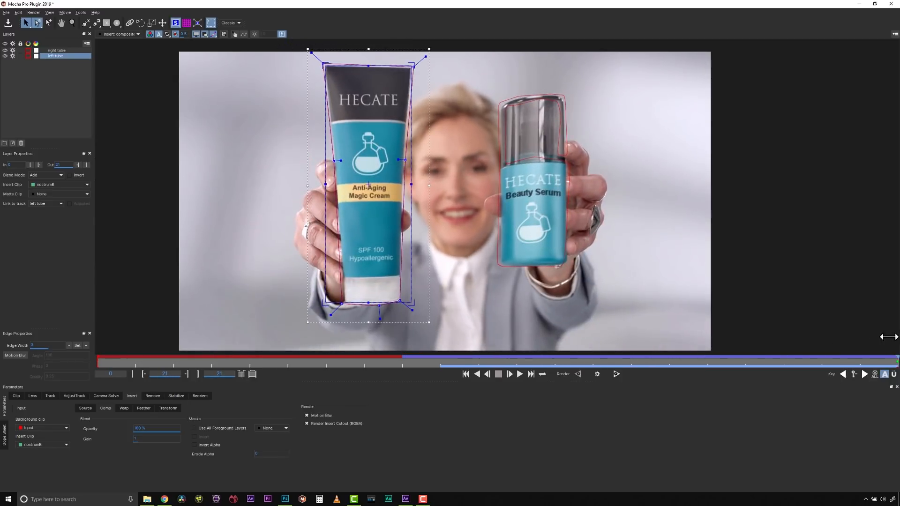
mouse_move(582, 197)
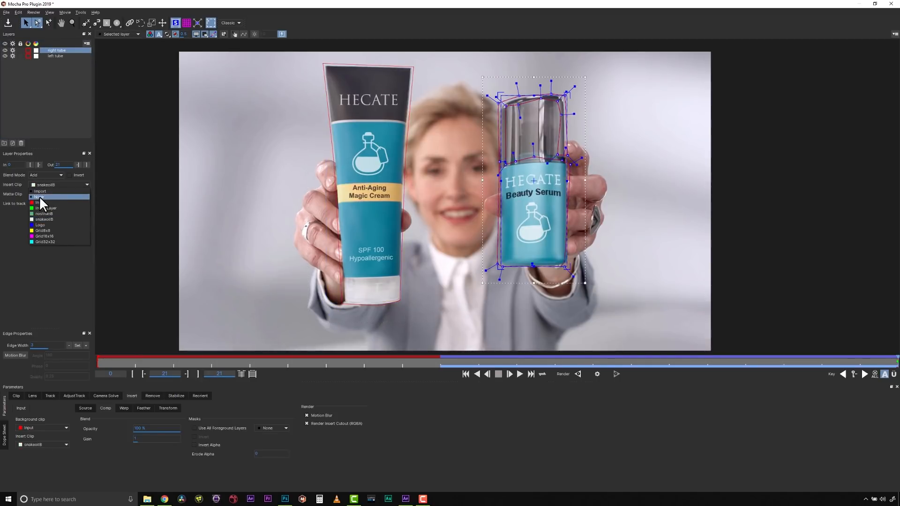
Clear the tube's insert, link left hand and right hand masks to their tubes' tracking, and scrub to check.
click(55, 56)
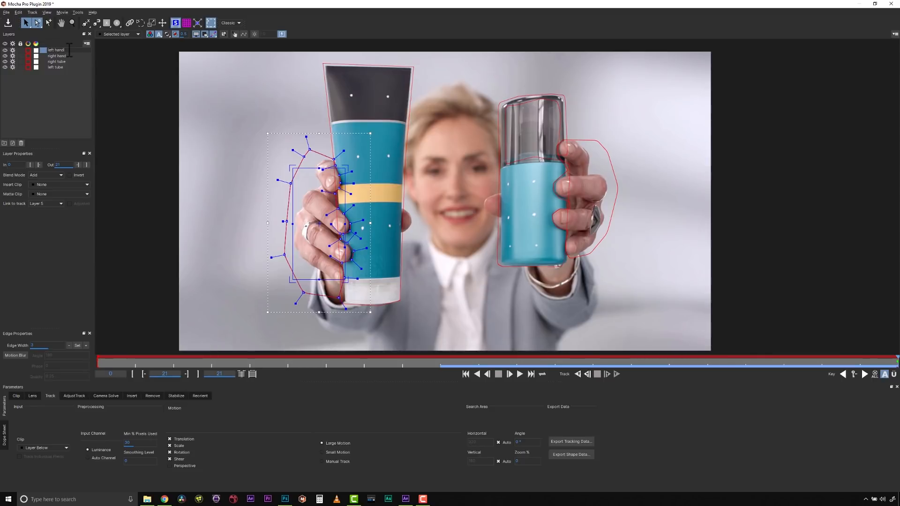
click(55, 49)
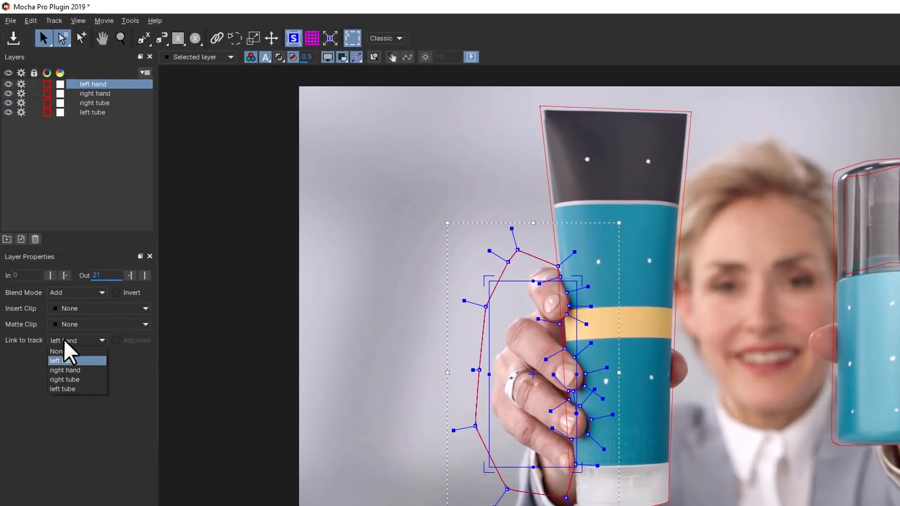
click(62, 388)
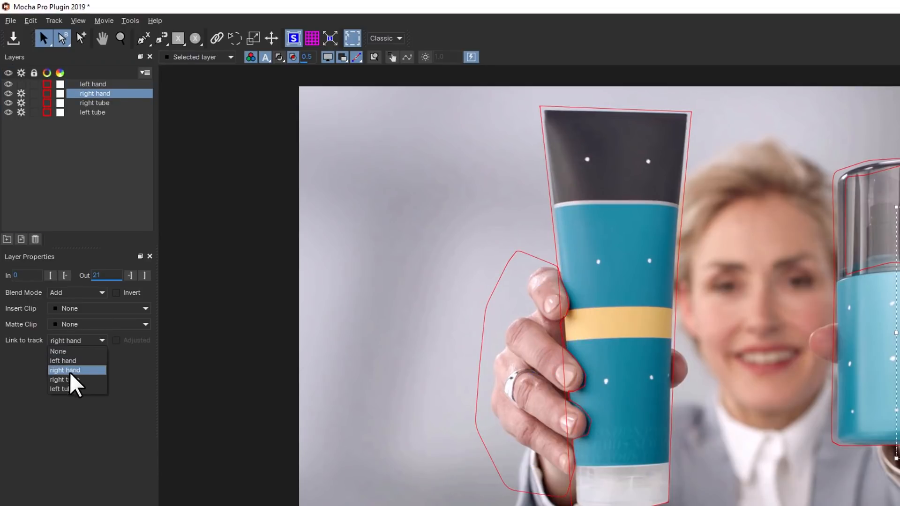
click(59, 380)
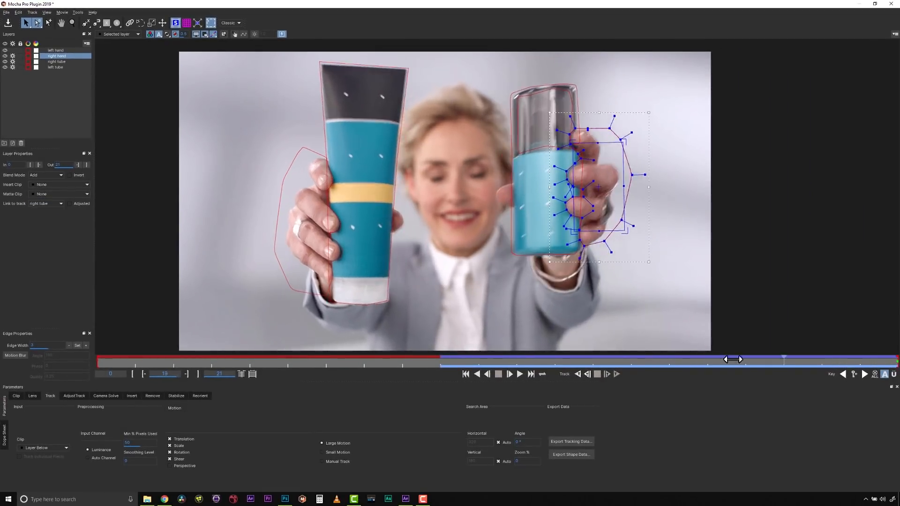
drag(737, 359, 528, 357)
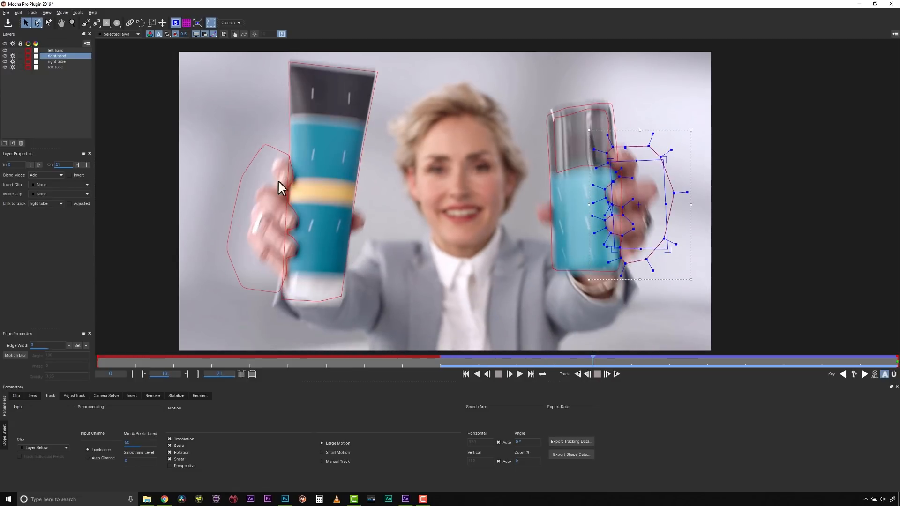
click(55, 49)
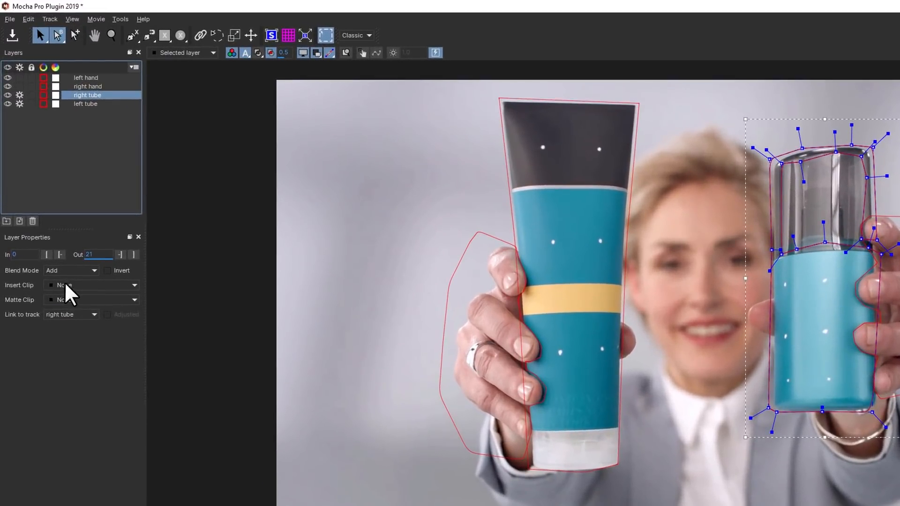
Assign snakeoilB to the right tube and nostrumB to the left, showing the Insert composite with fingers in front.
click(91, 285)
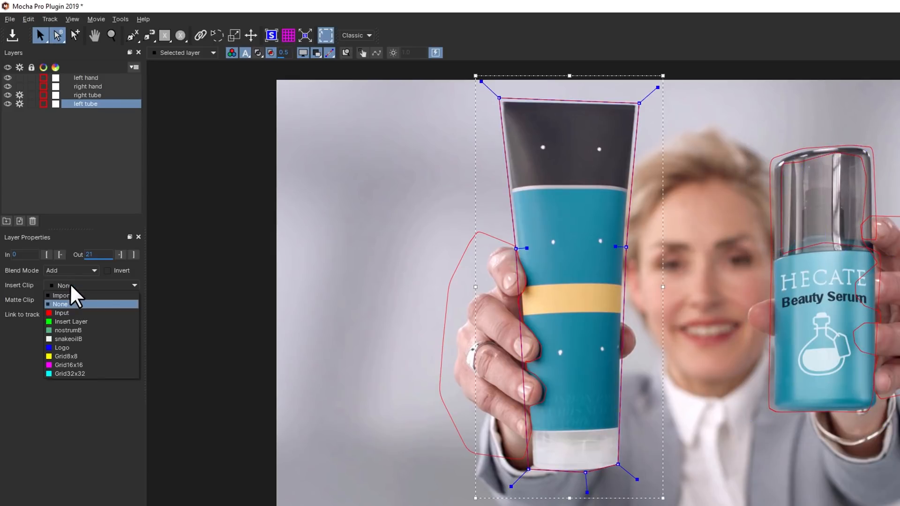
mouse_move(75, 332)
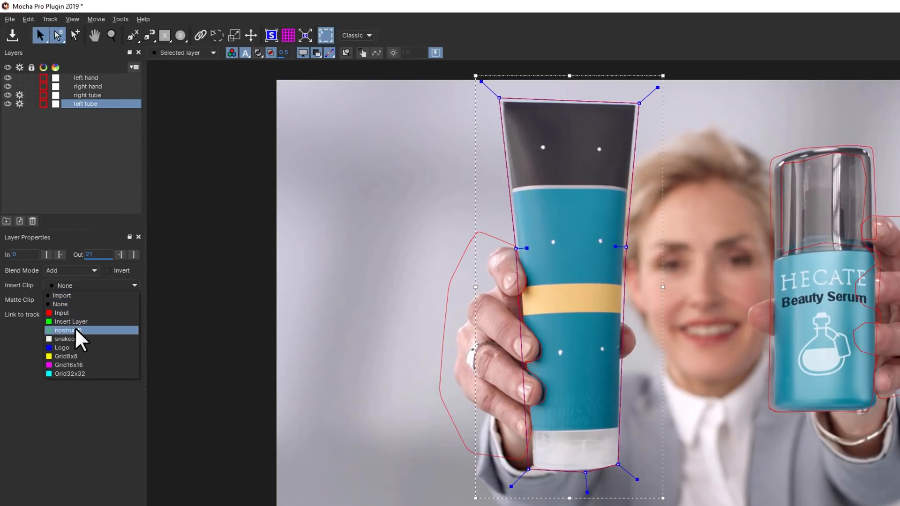
click(65, 338)
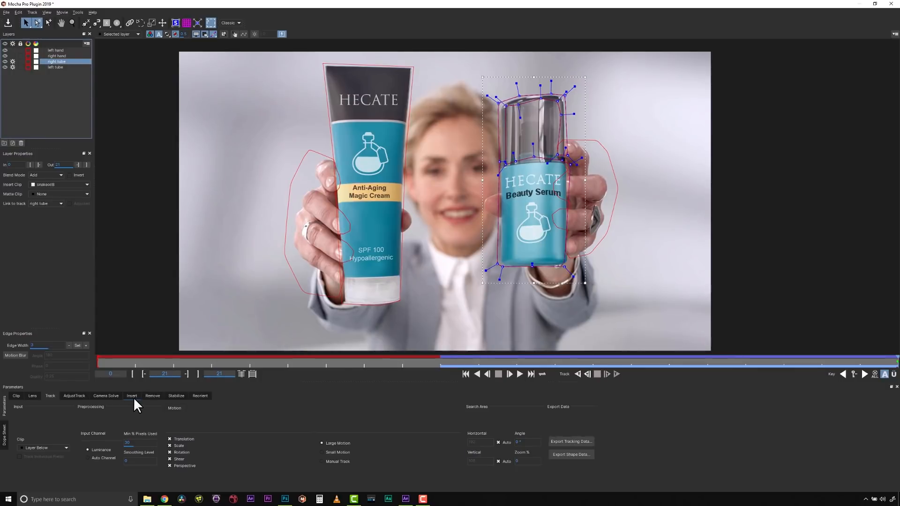
click(132, 396)
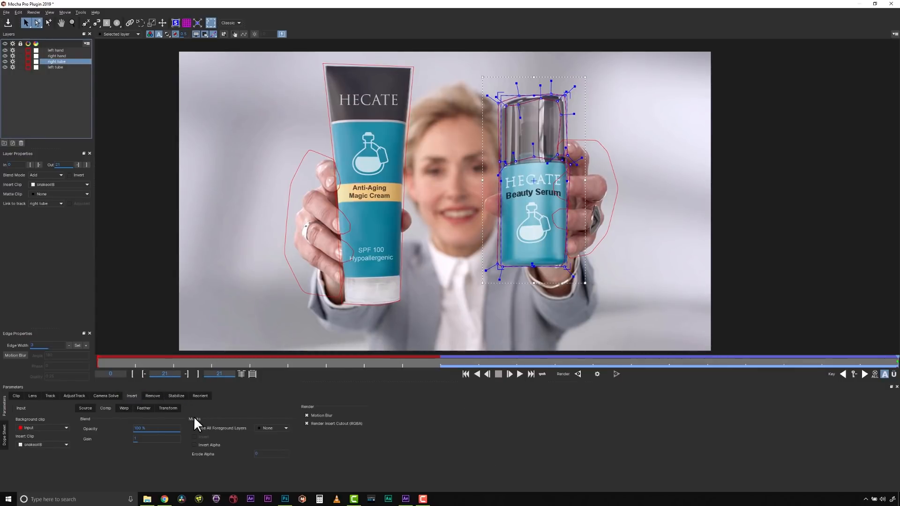
click(275, 428)
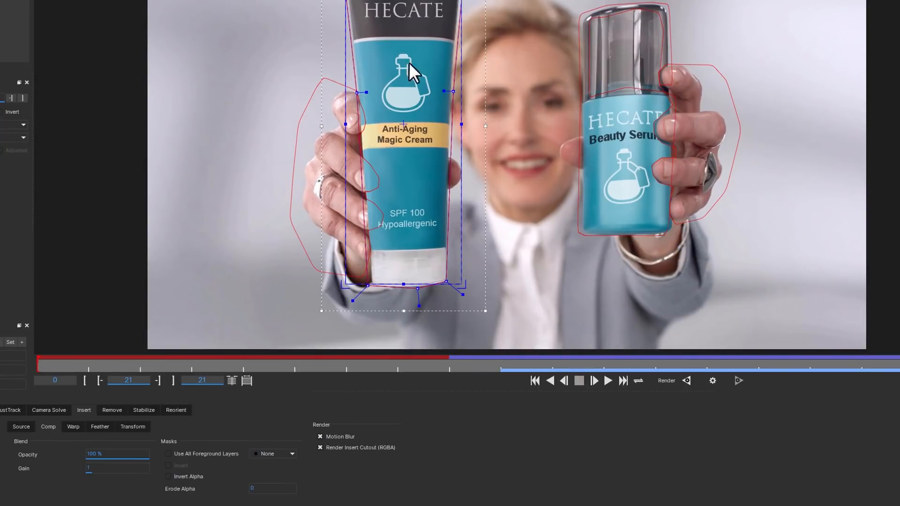
click(280, 454)
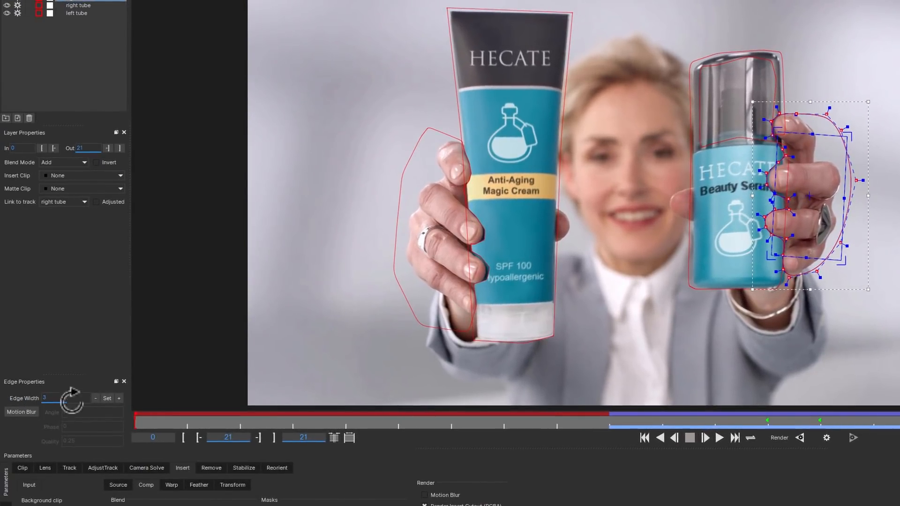
Give the hand mattes a 3-pixel soft Edge Width so fingers blend over the serum label.
click(107, 398)
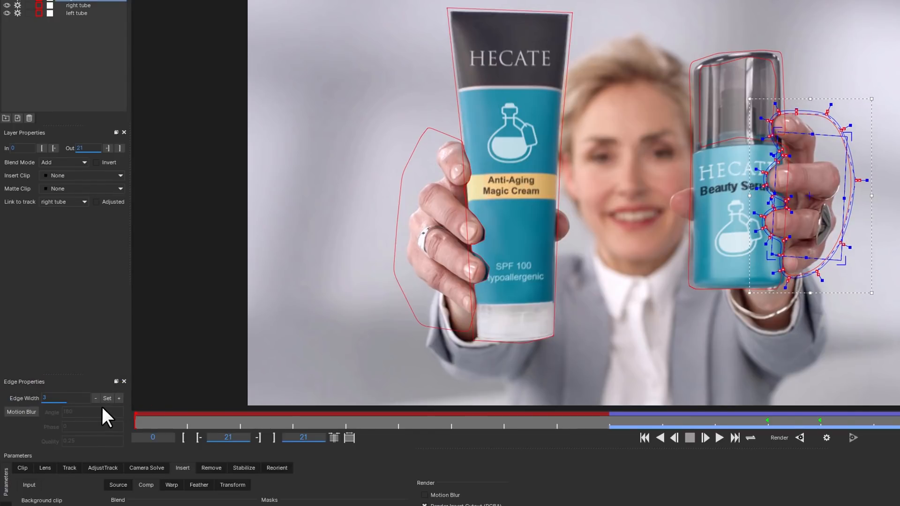
mouse_move(240, 339)
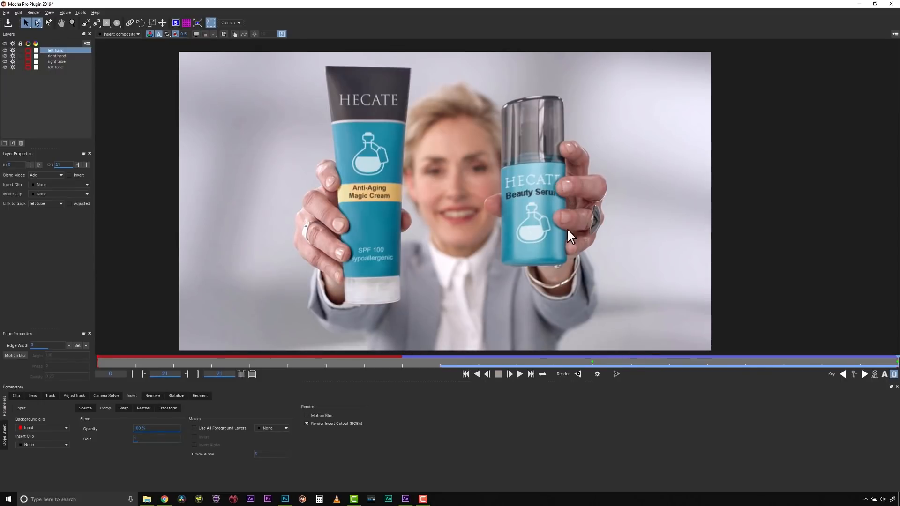
Enable Motion Blur on the hand layers at a fast-moving frame, then return to After Effects.
drag(592, 360, 571, 360)
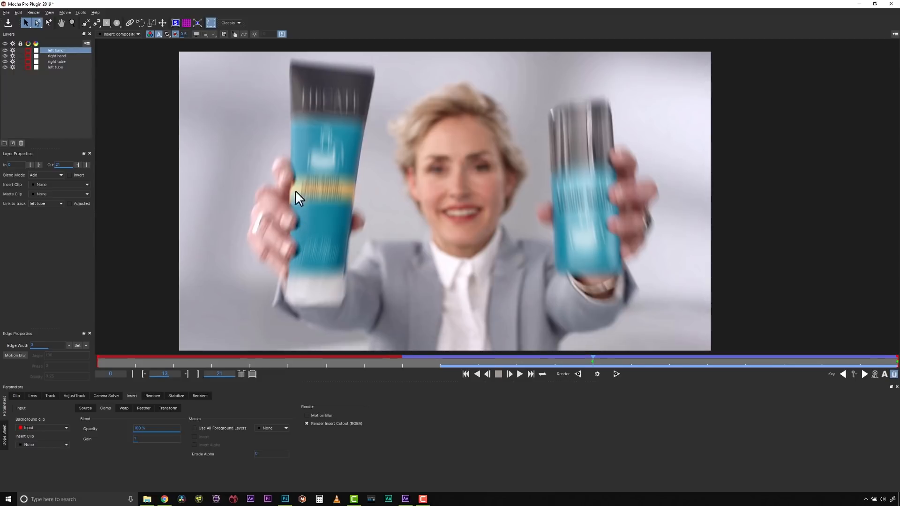
mouse_move(88, 121)
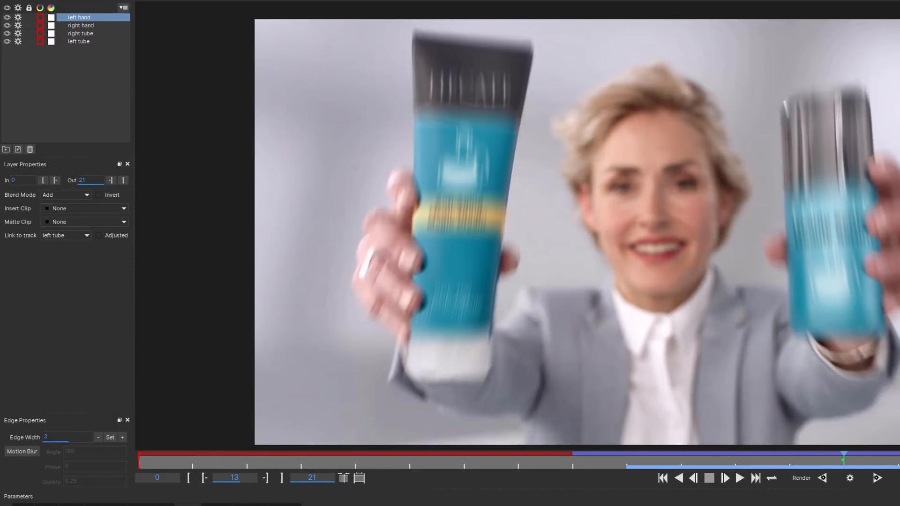
mouse_move(22, 452)
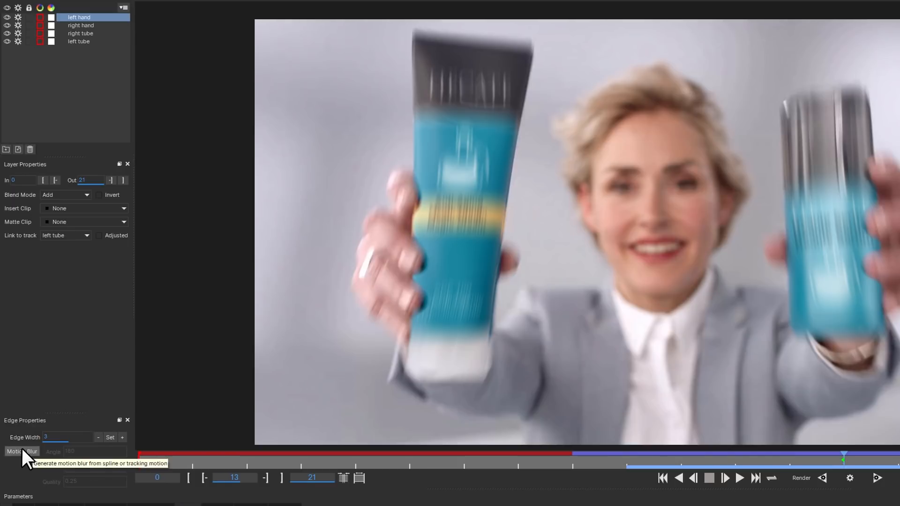
click(21, 452)
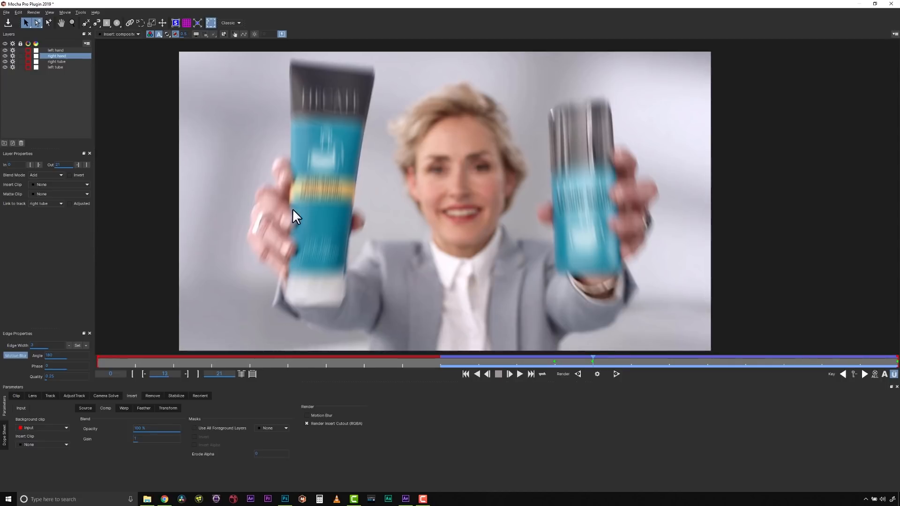
mouse_move(419, 193)
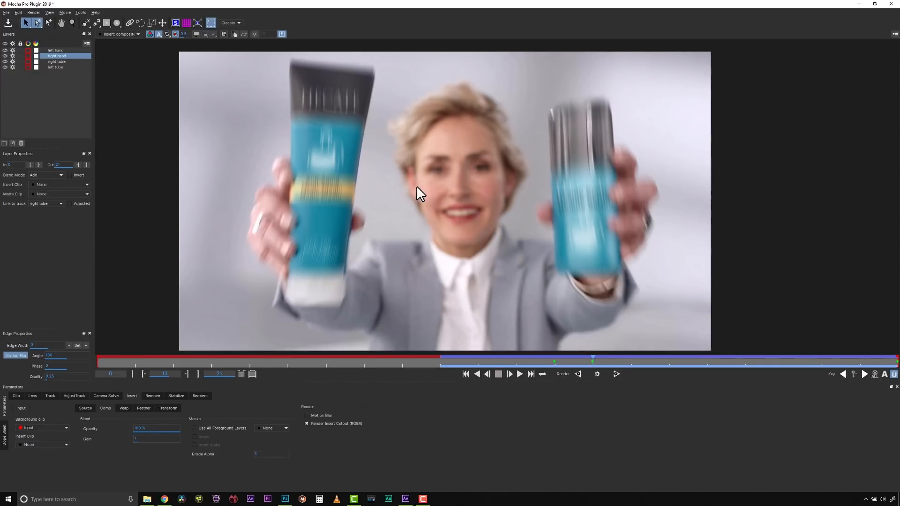
click(6, 12)
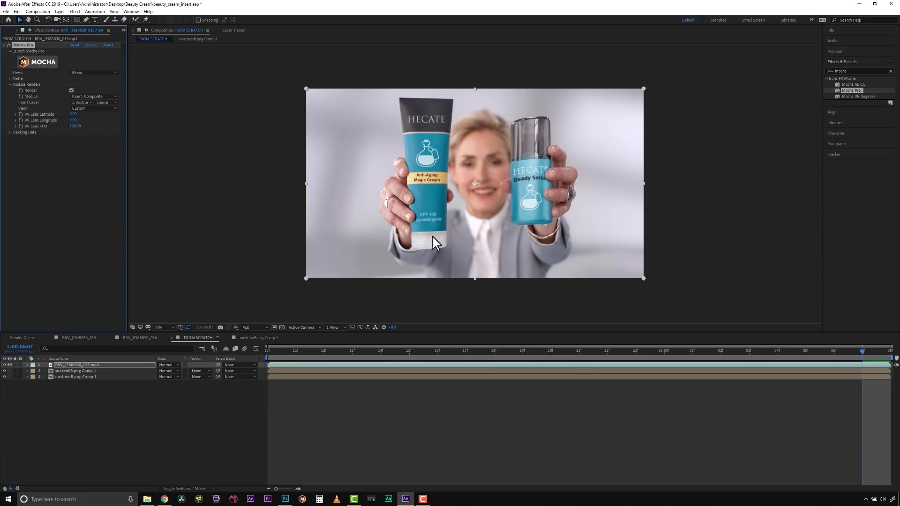
mouse_move(740, 368)
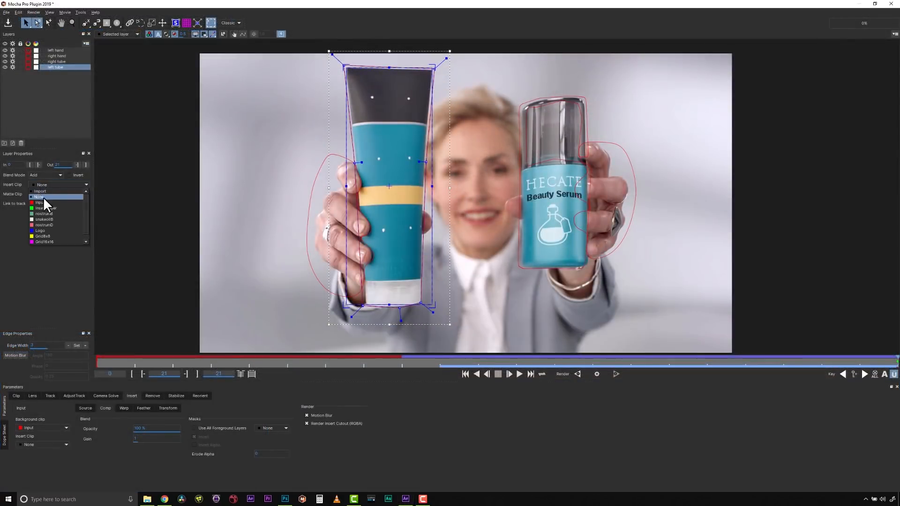
Try nostrumD-2 and nostrumC on the left tube, then import the blue nostrumA Beauty Cream label.
click(40, 191)
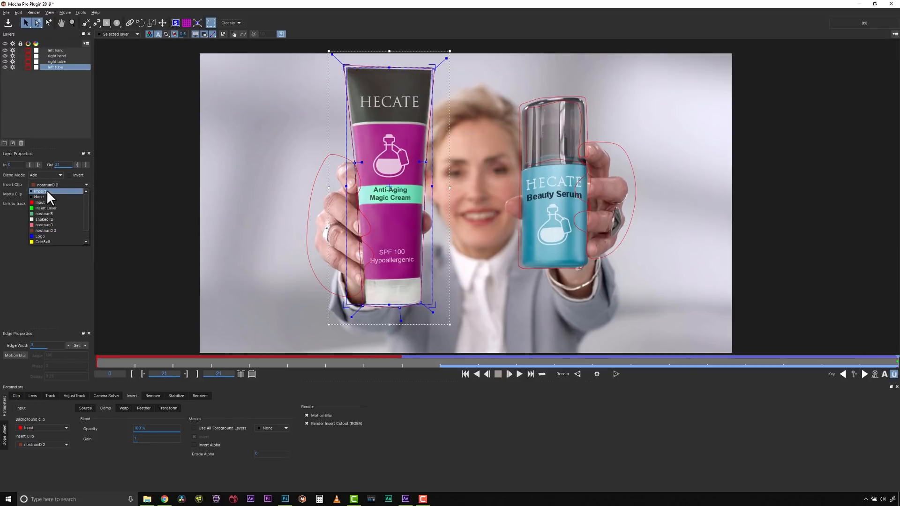
click(43, 209)
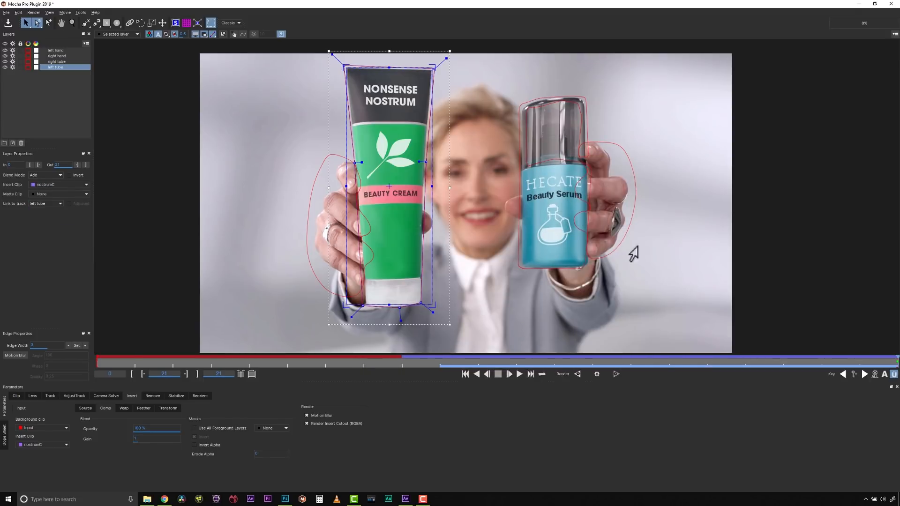
click(59, 185)
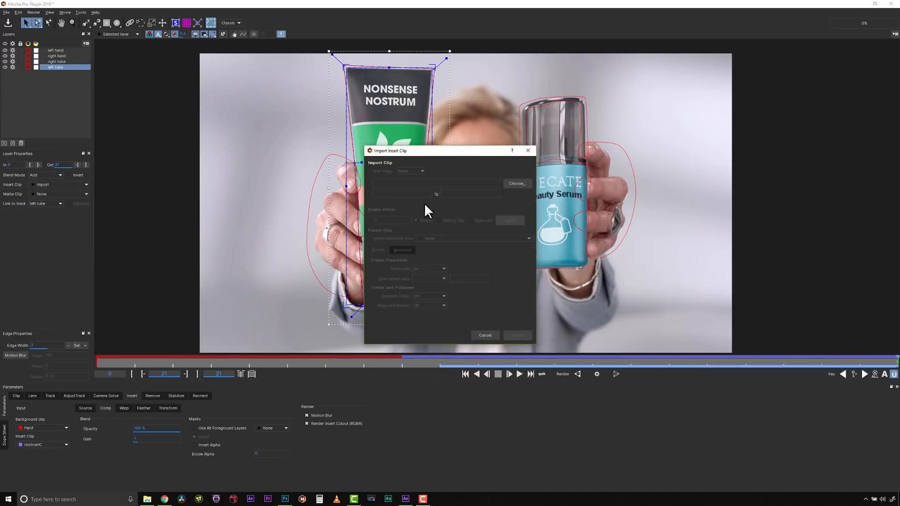
click(484, 336)
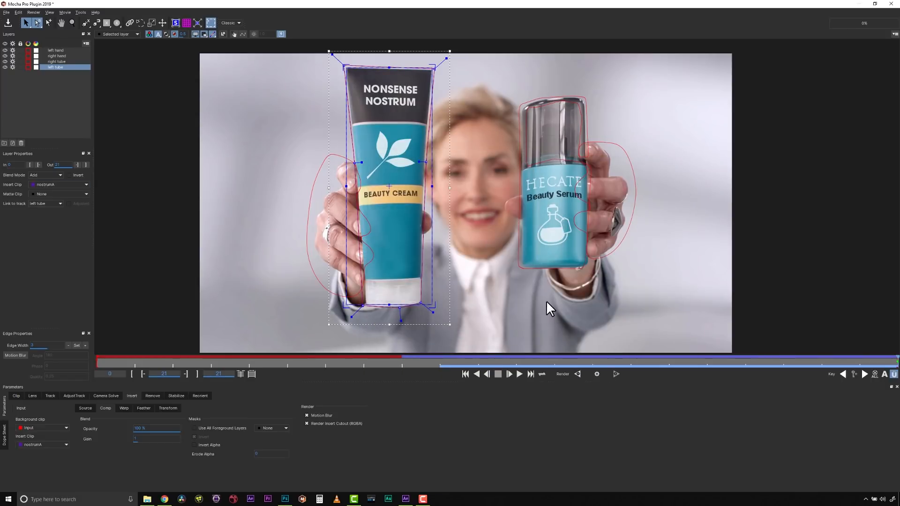